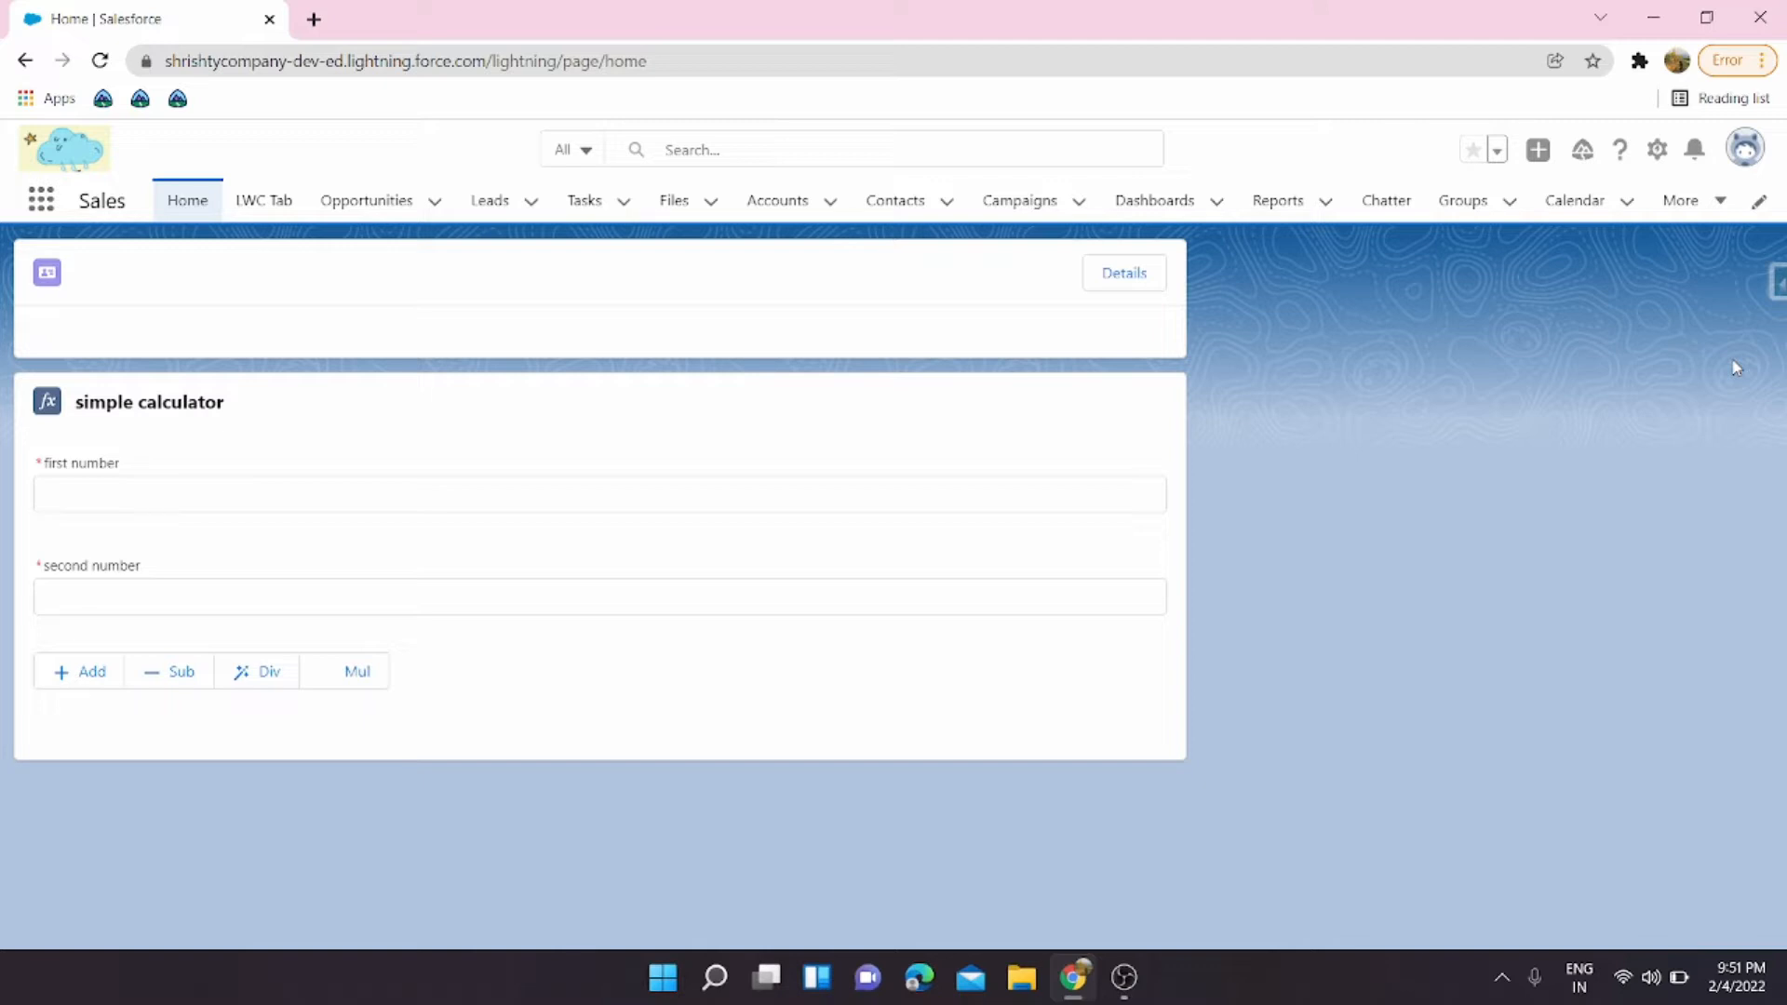
mouse_move(778, 201)
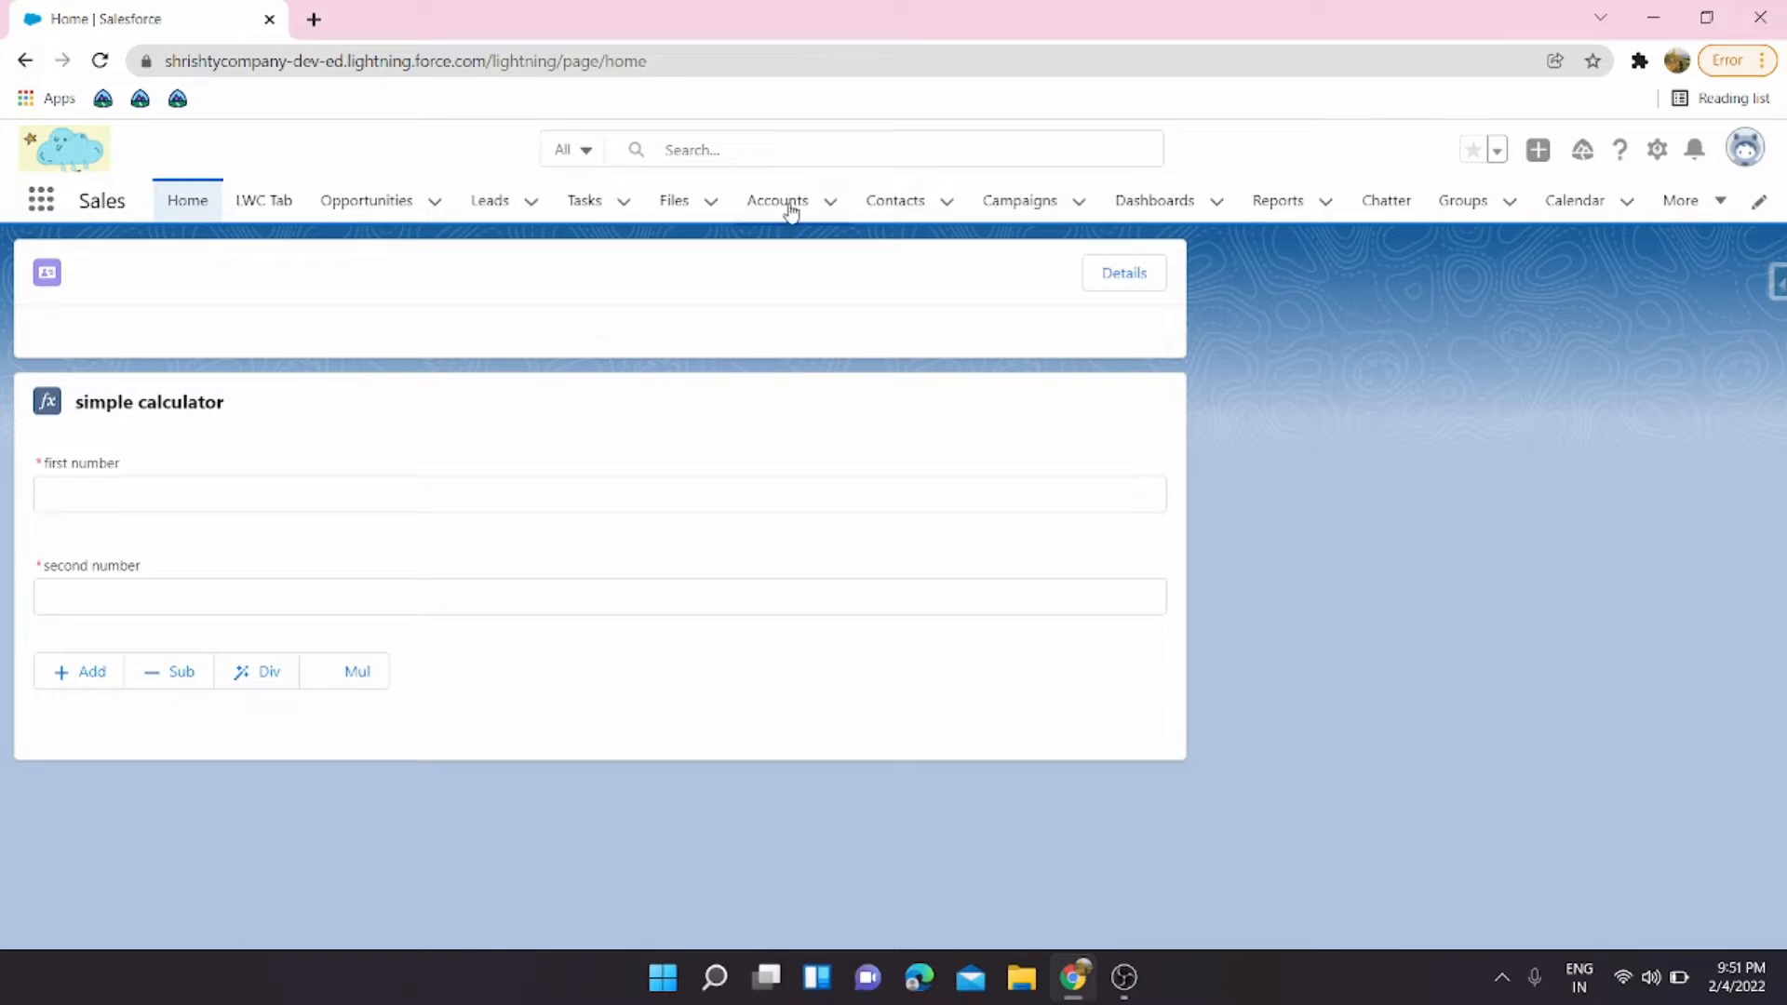
From the Opportunities list, set the global search scope to Opportunities.
left_click(848, 149)
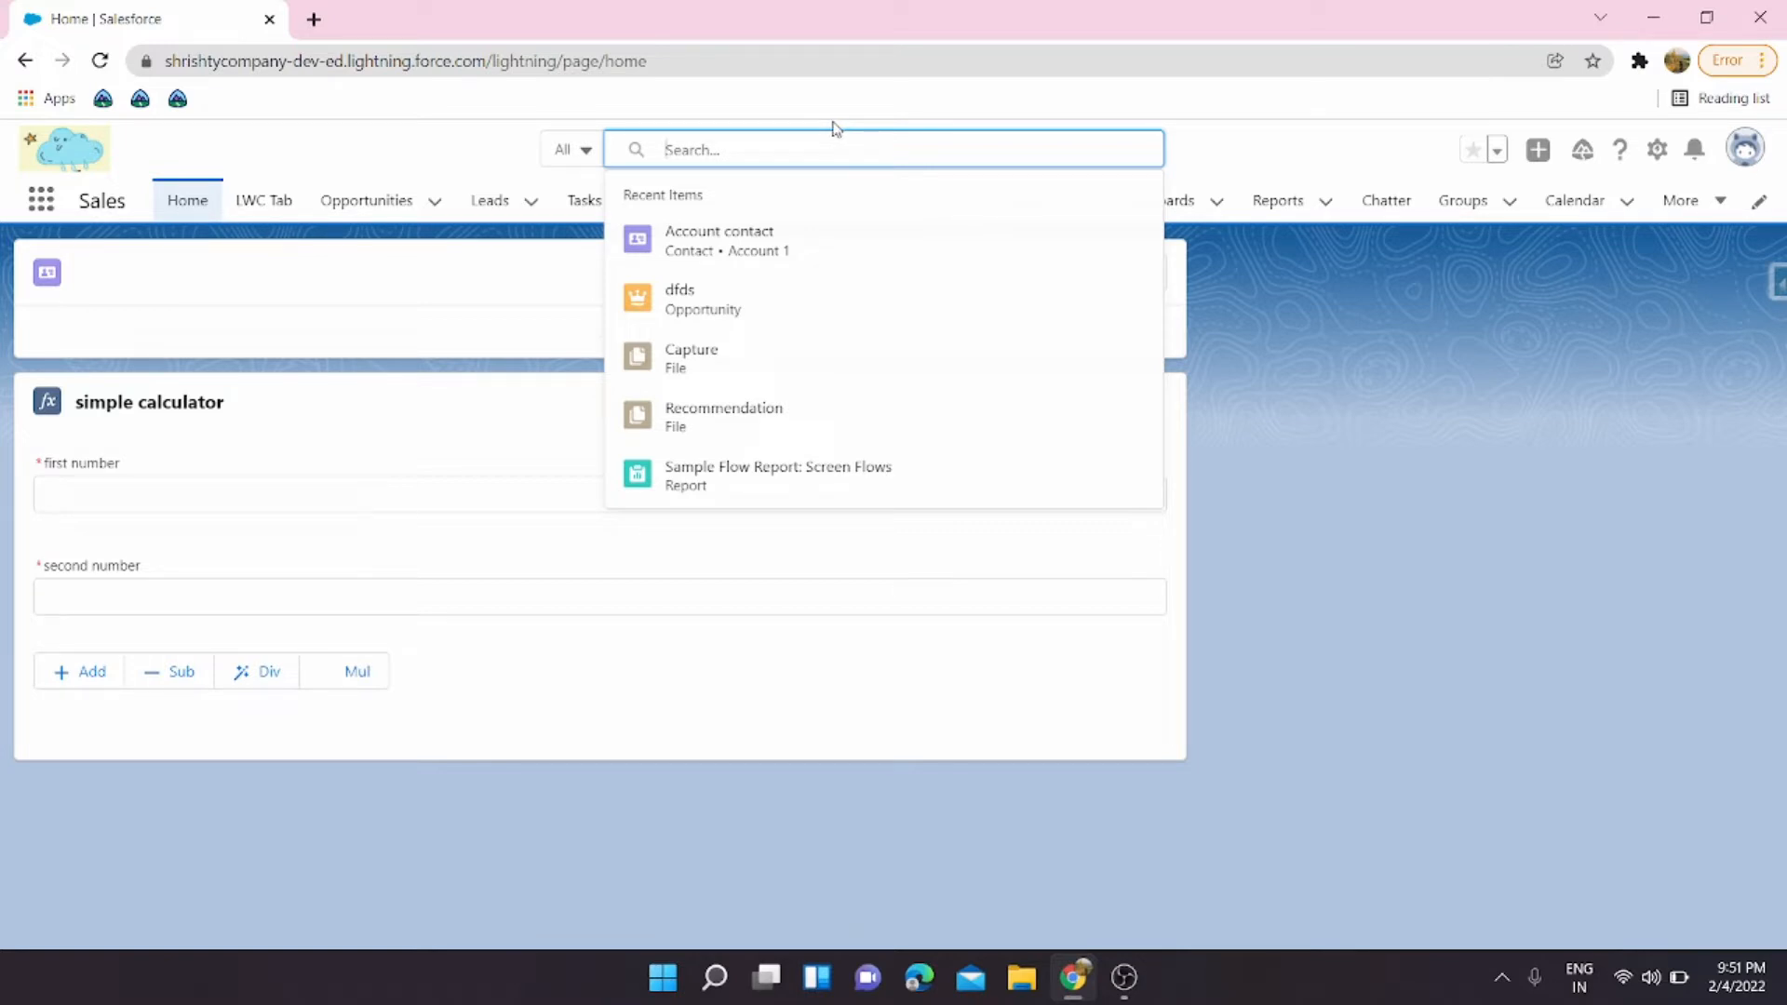
mouse_move(711, 184)
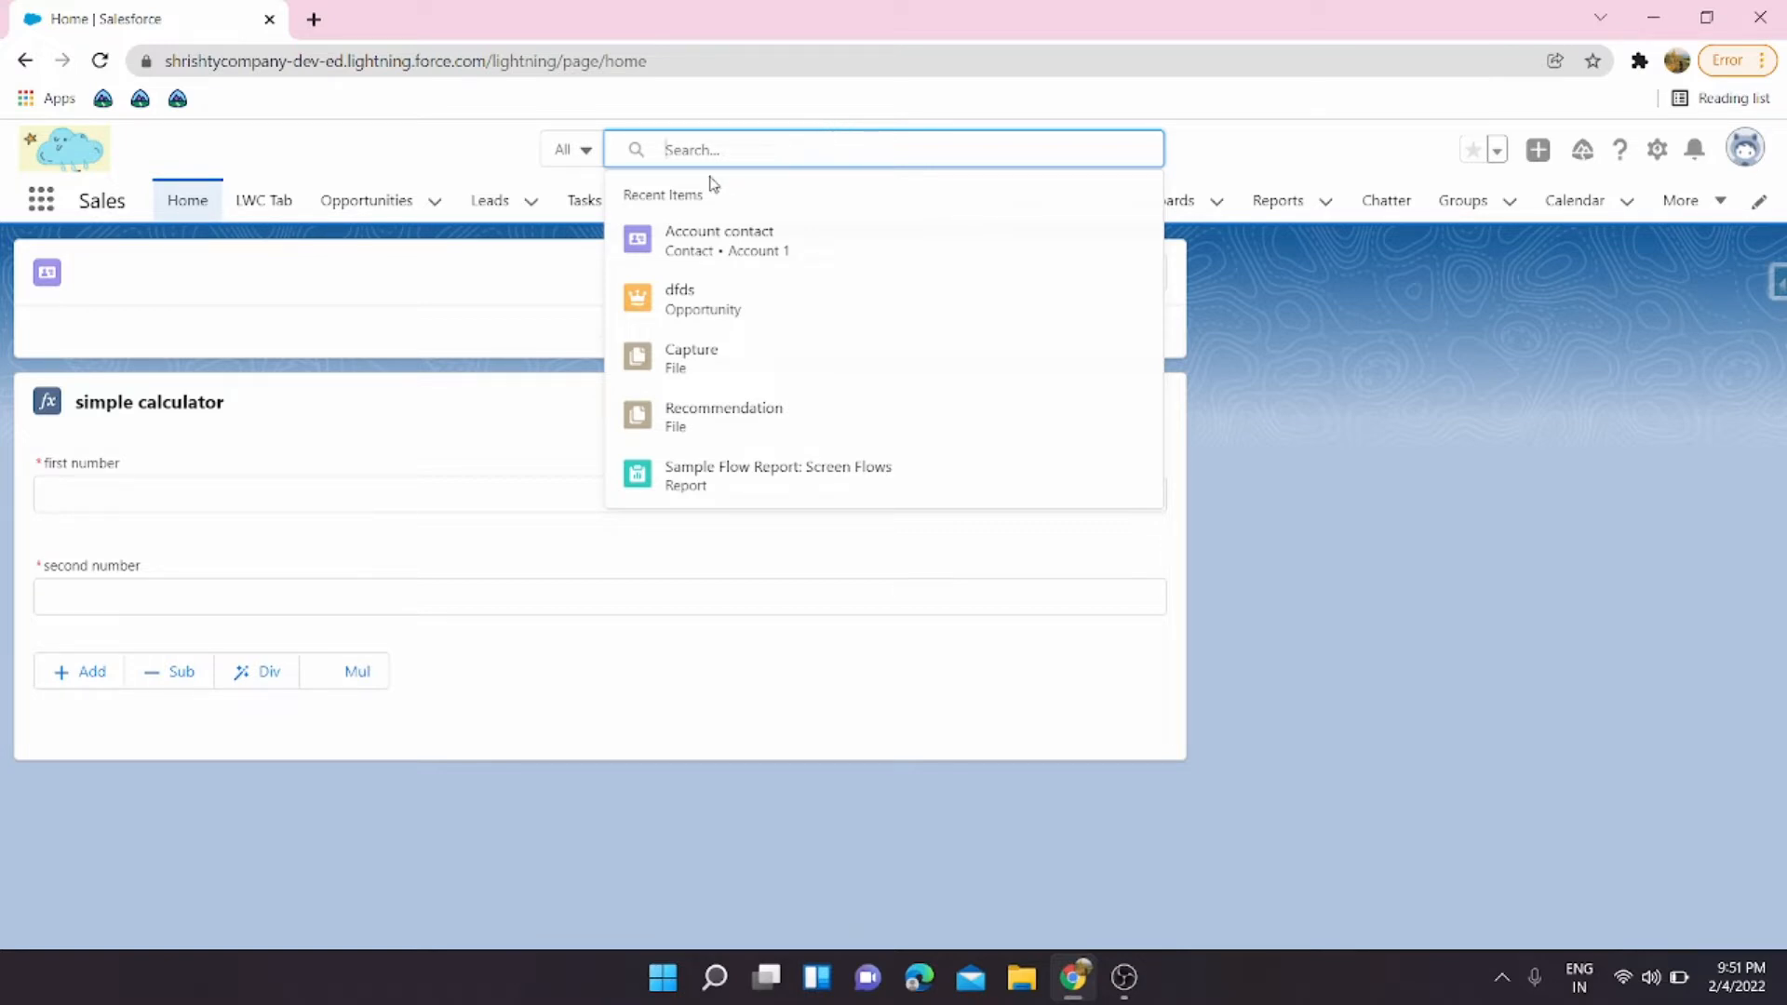
mouse_move(494, 149)
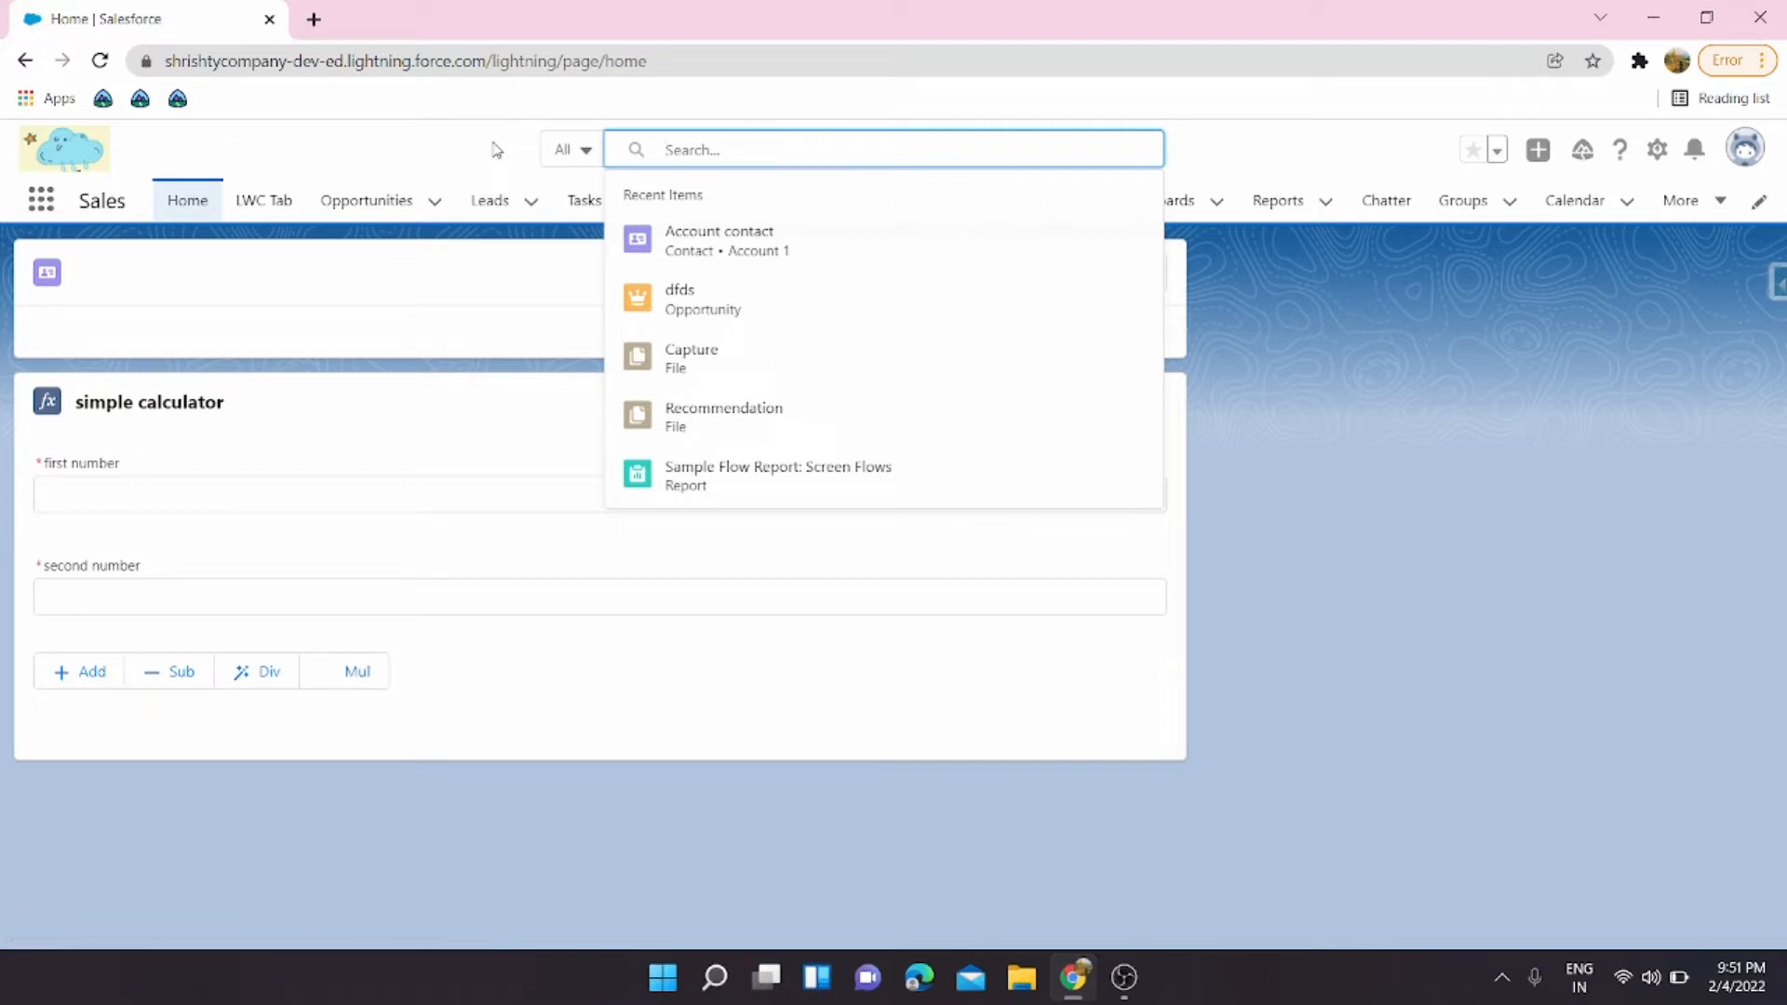
left_click(444, 147)
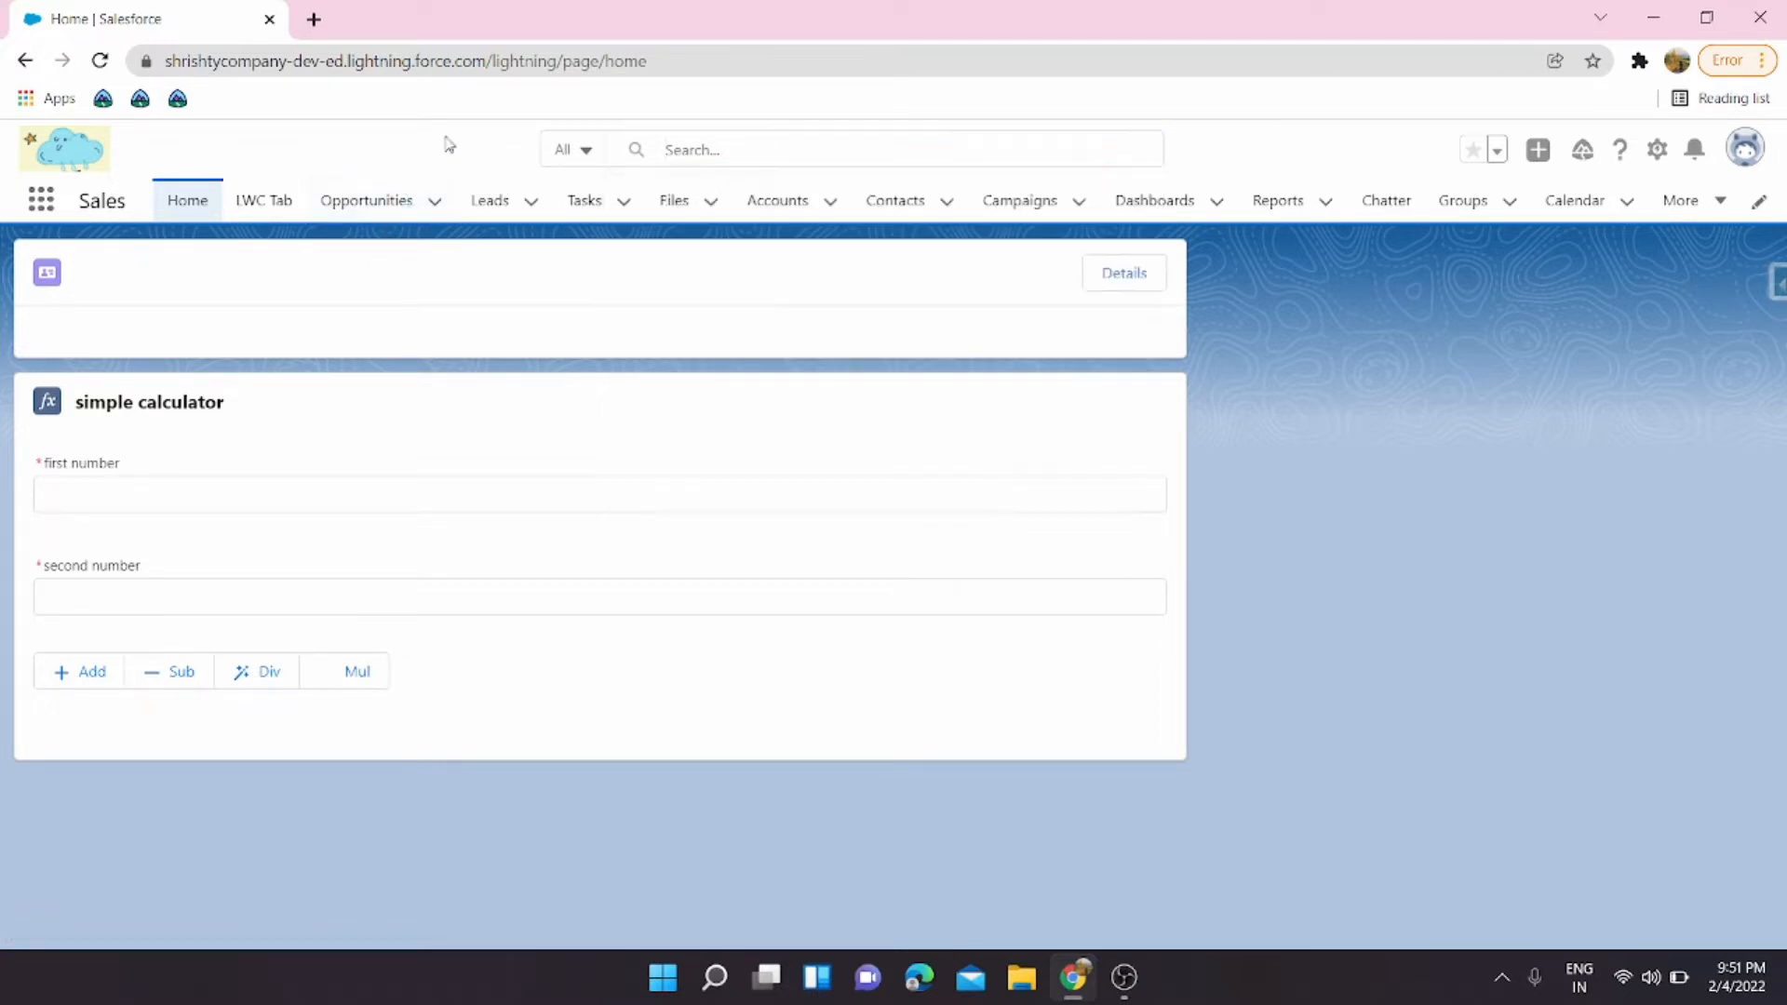
left_click(582, 149)
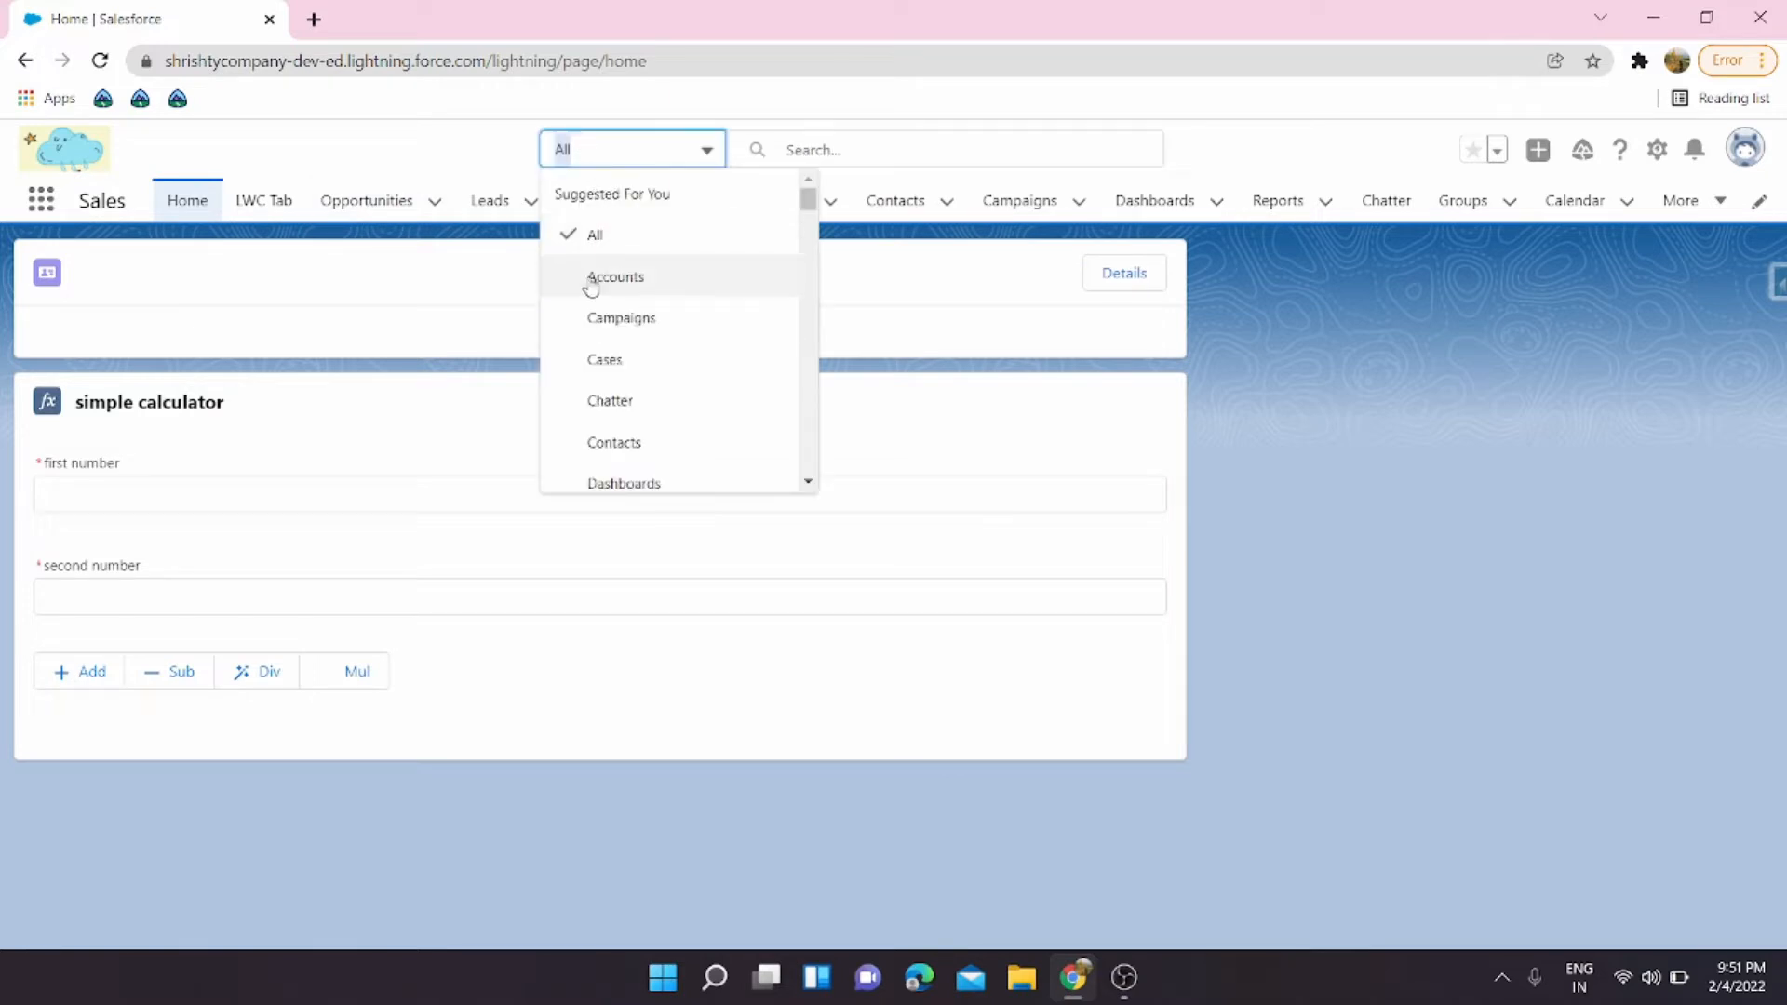
mouse_move(720, 309)
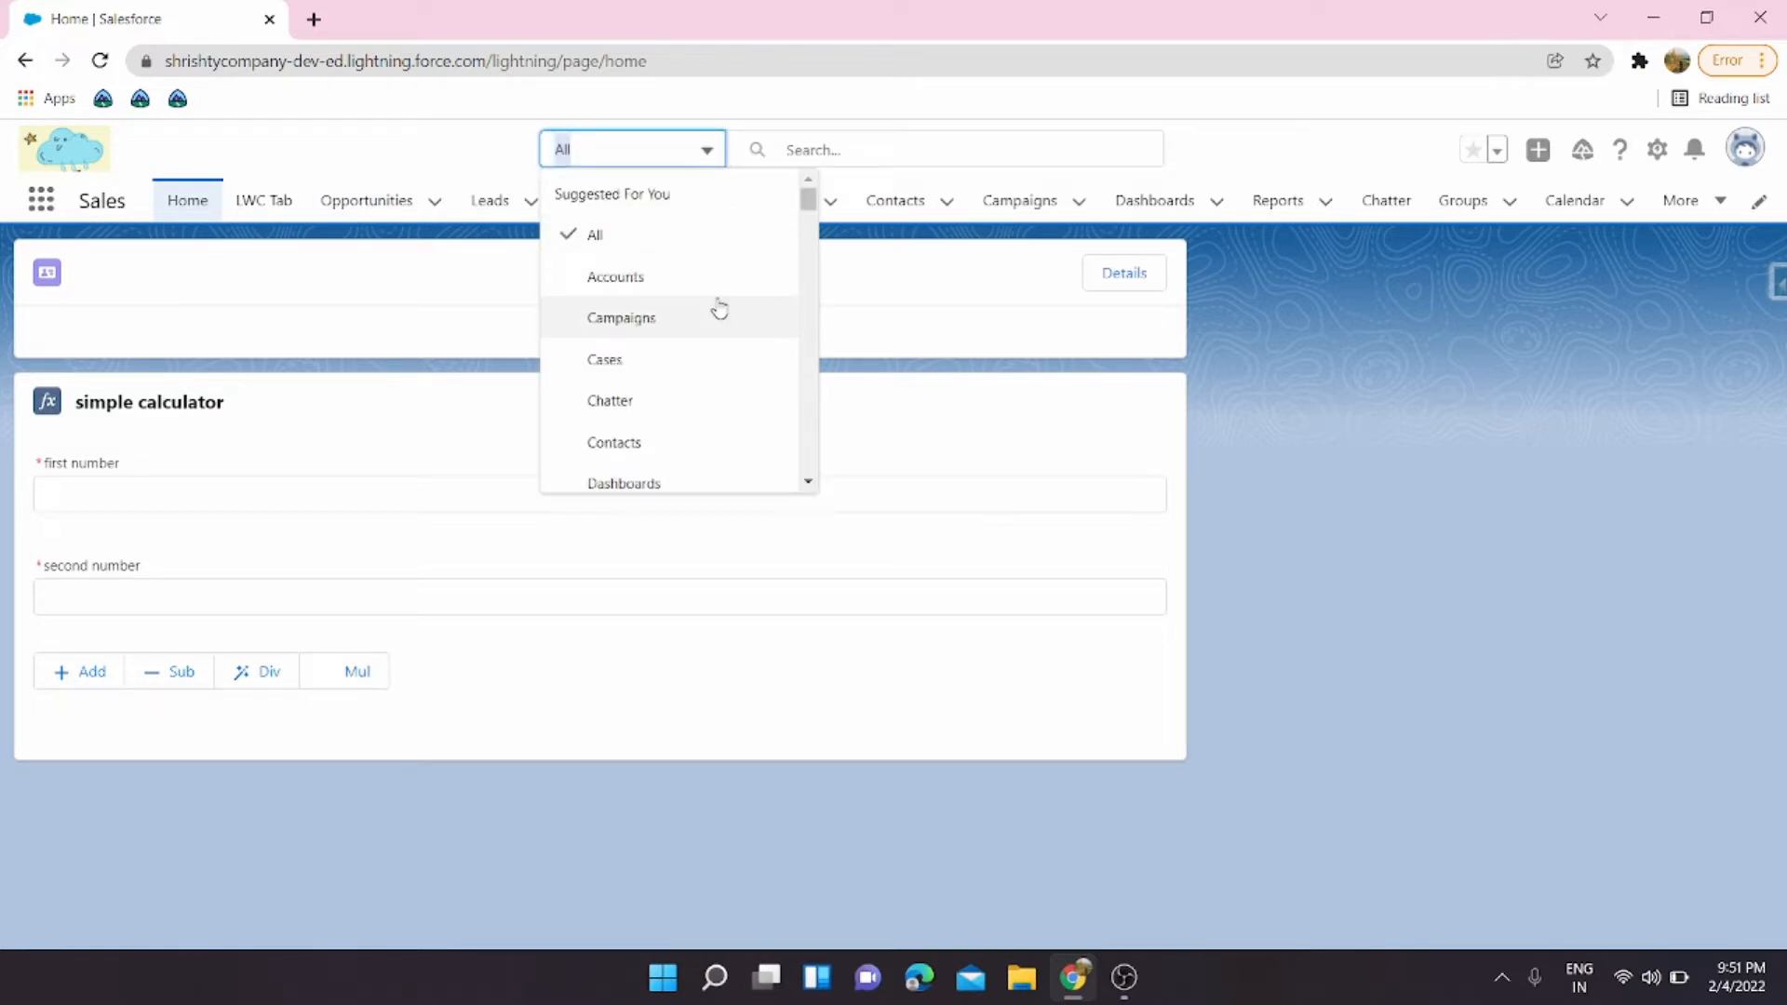
mouse_move(678, 281)
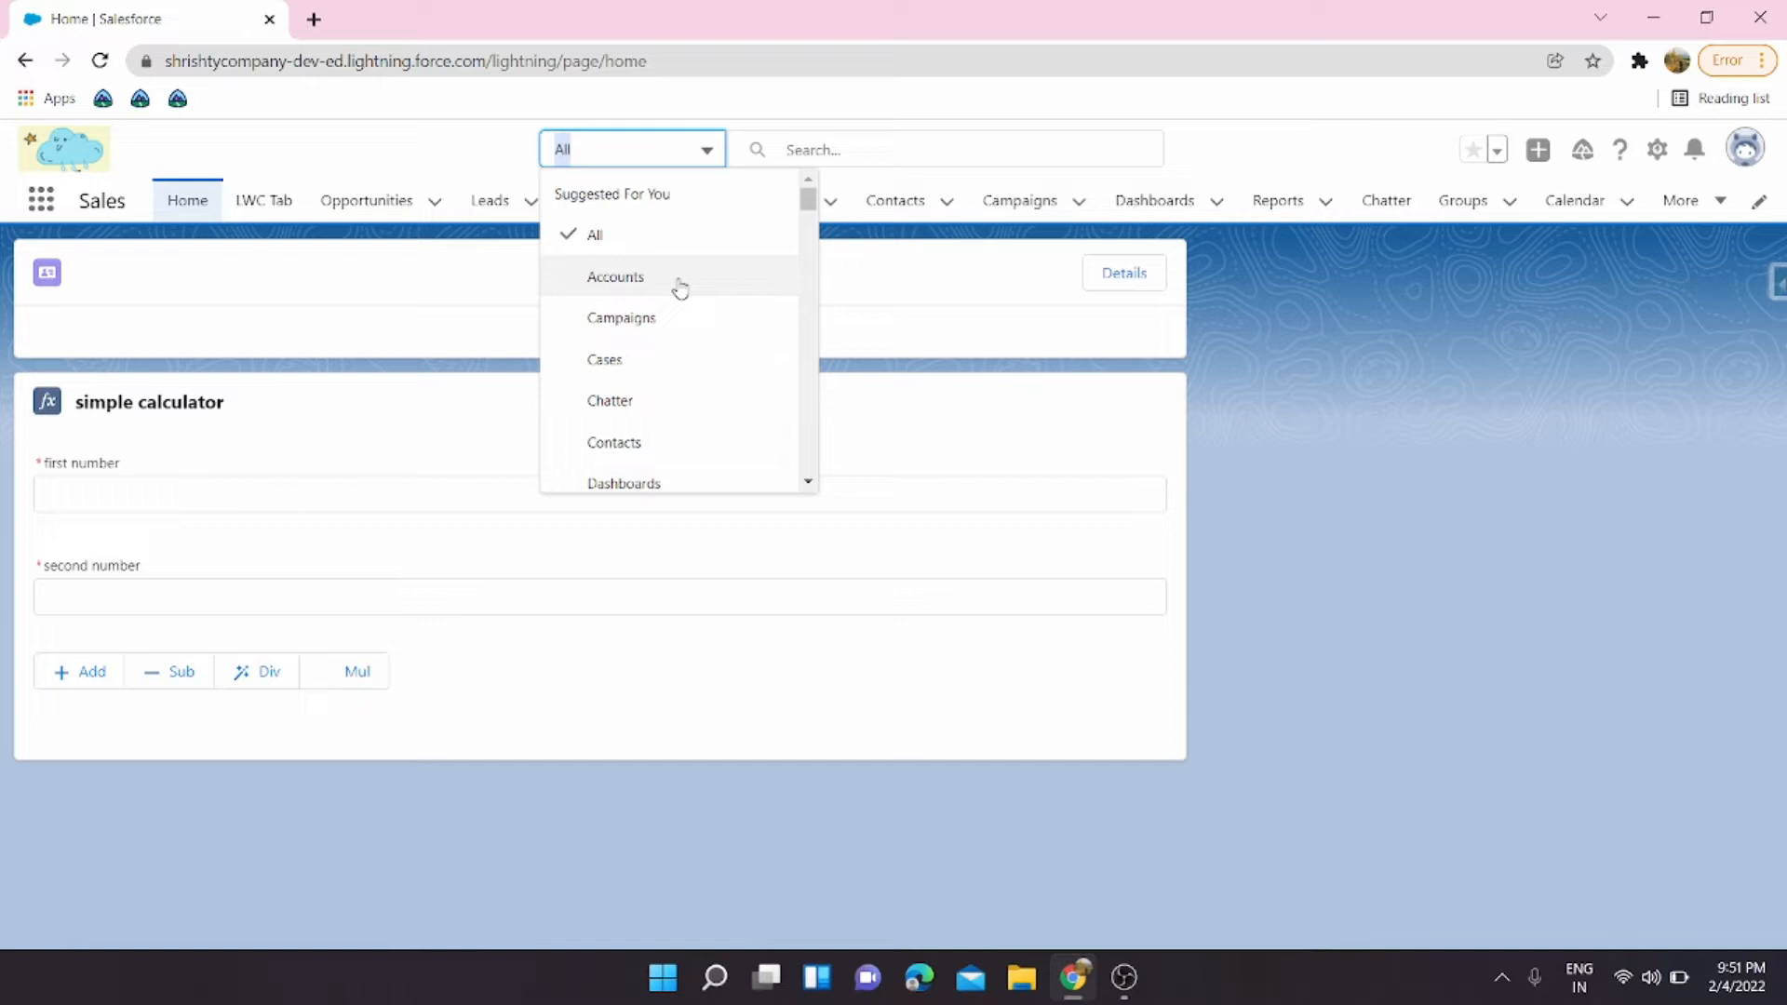
mouse_move(677, 253)
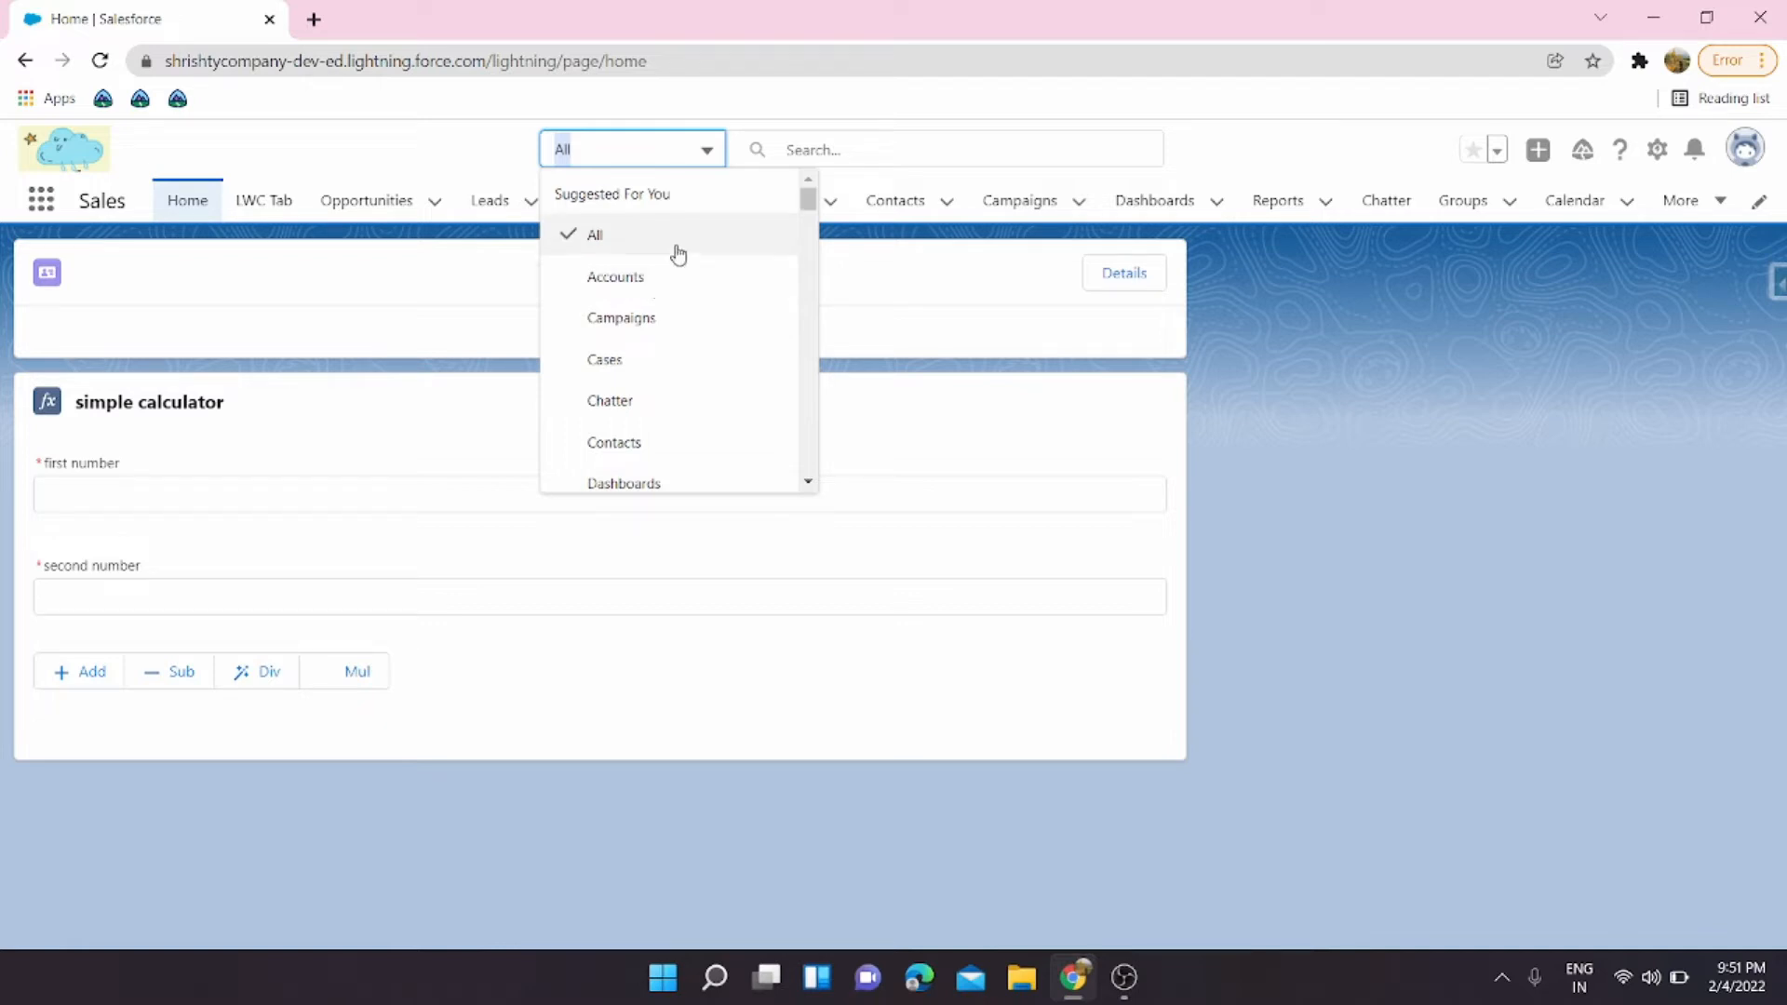
mouse_move(784, 149)
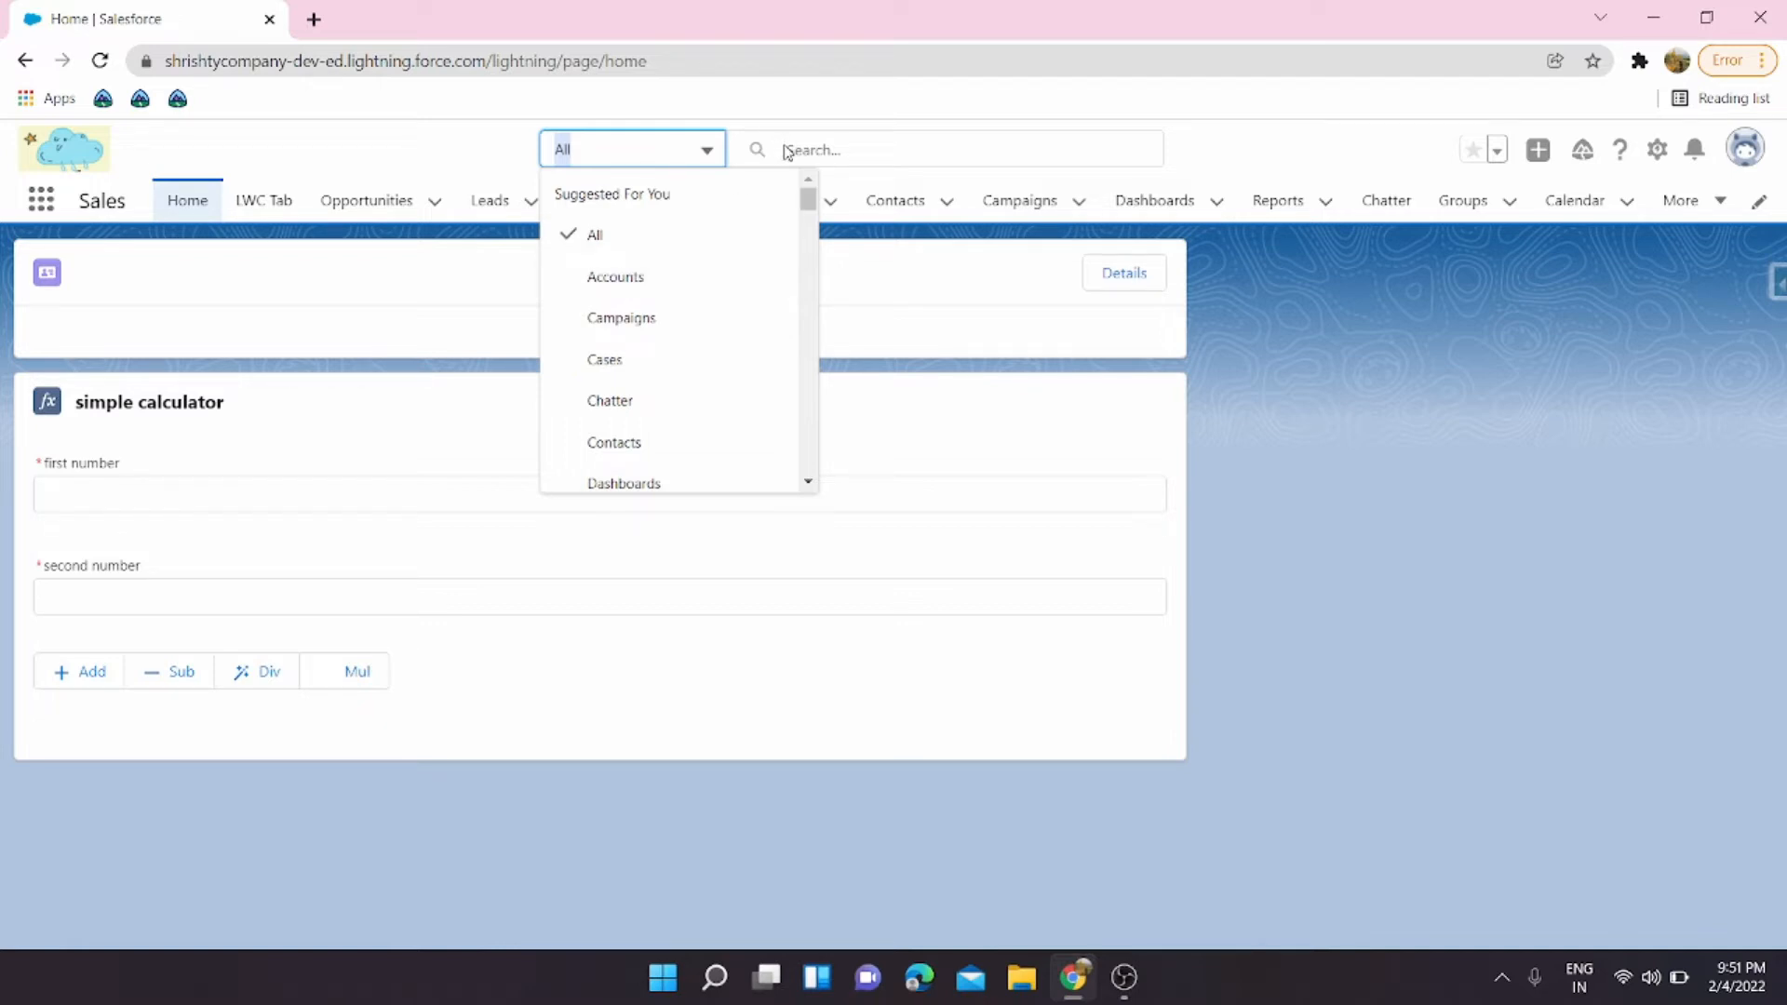
mouse_move(615, 277)
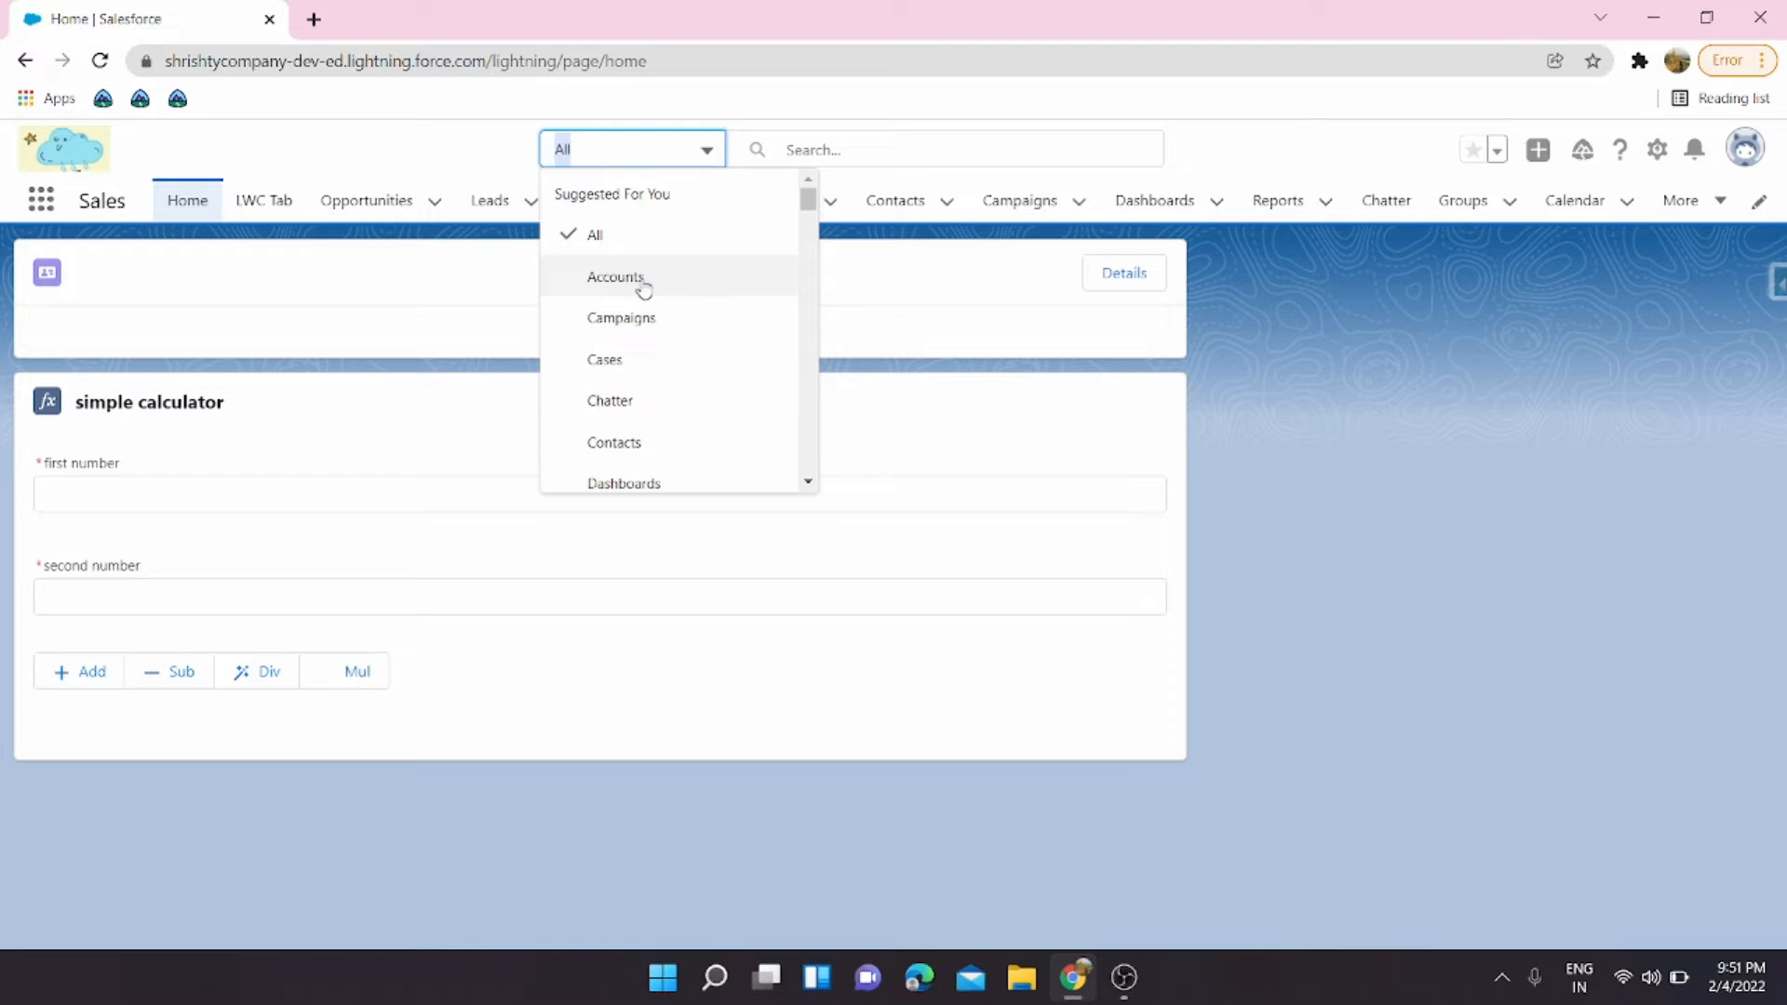
mouse_move(621, 317)
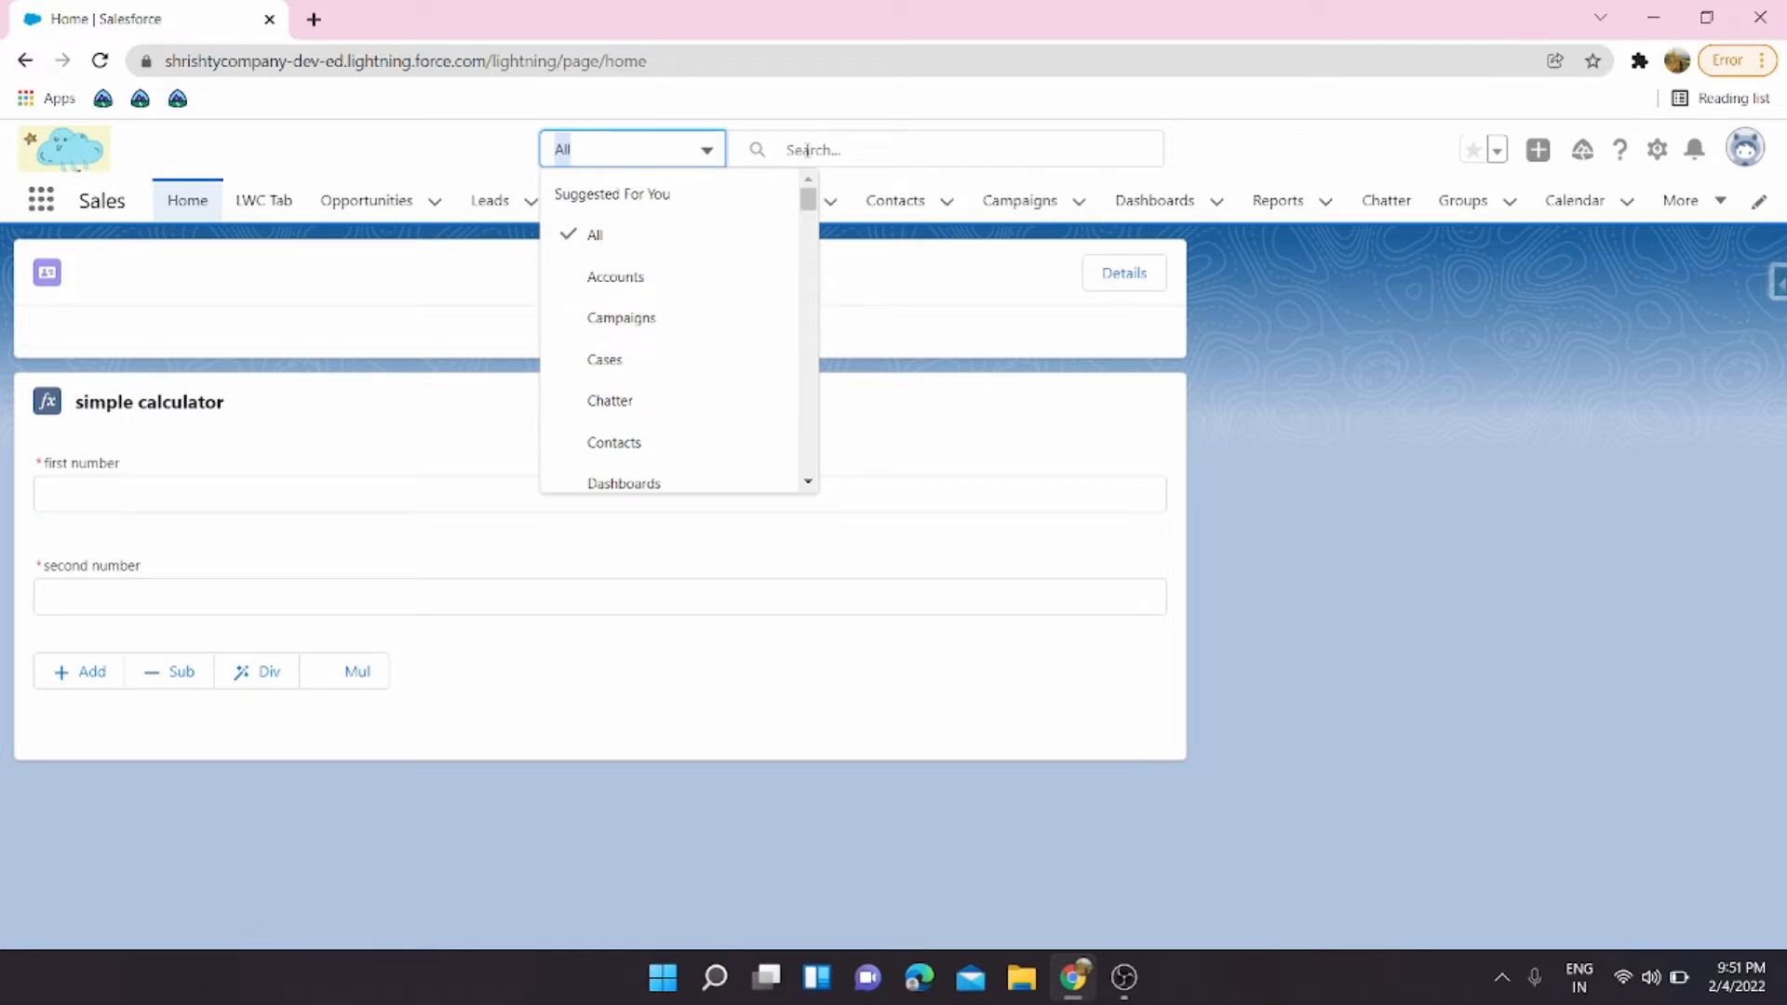
mouse_move(732, 165)
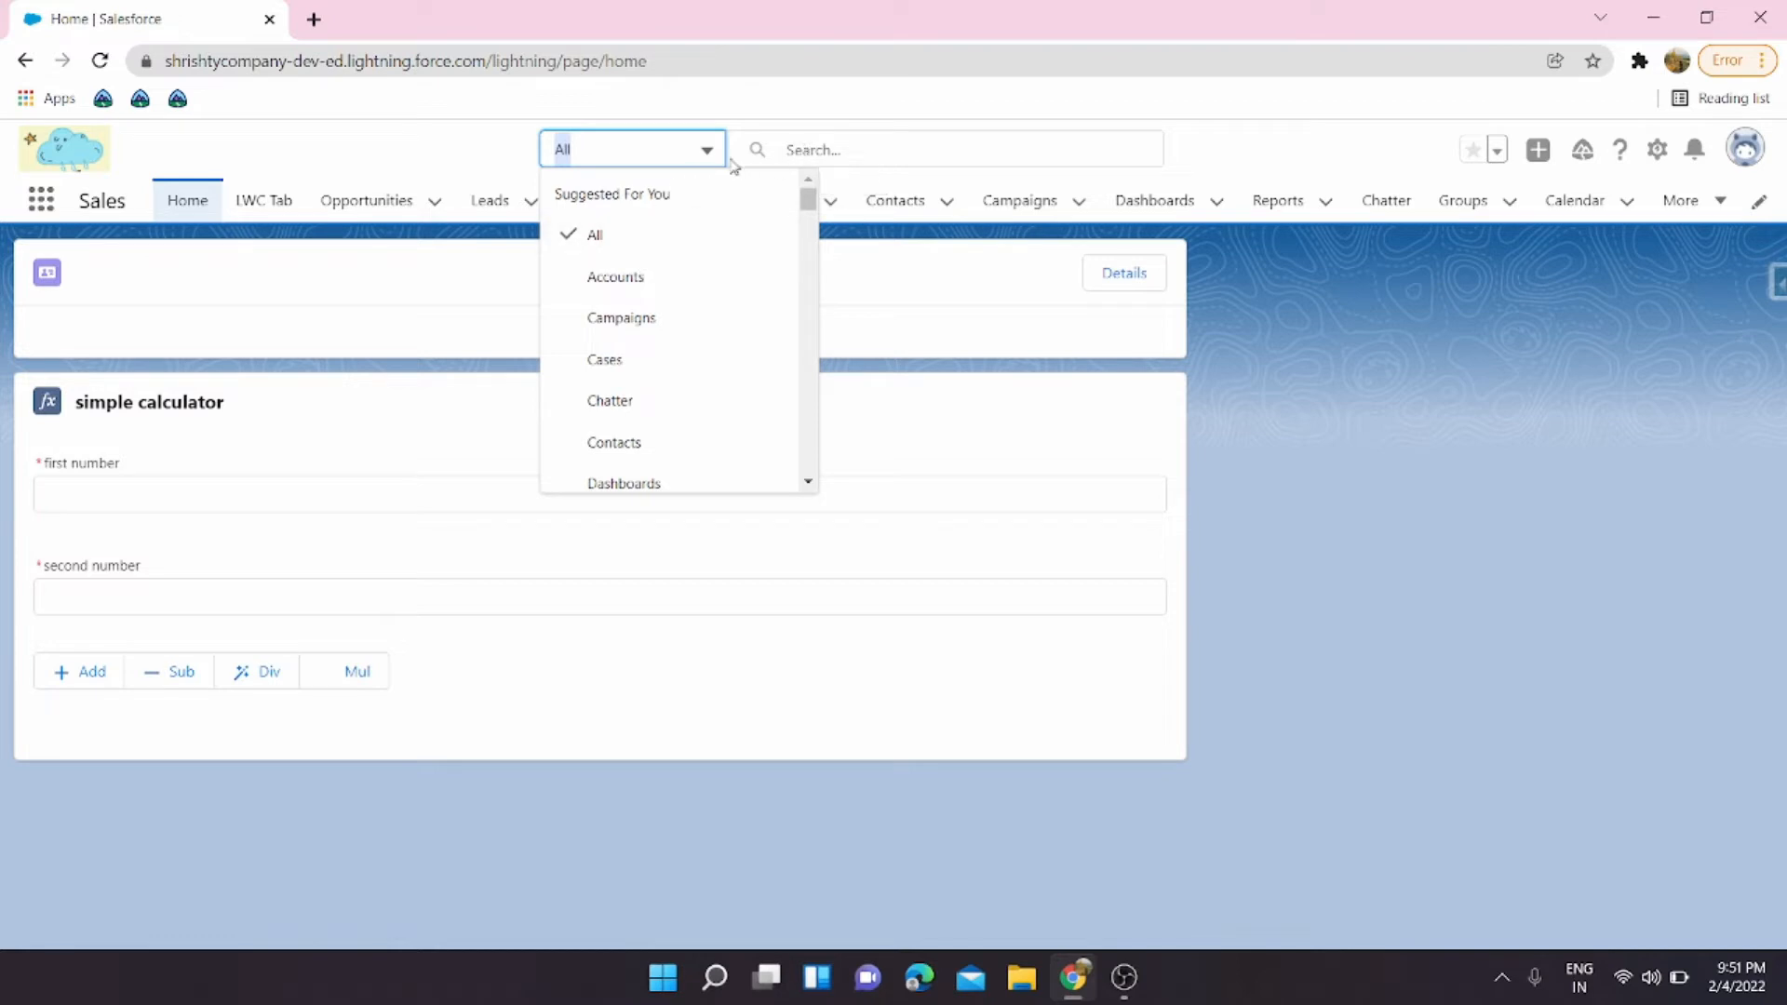
mouse_move(654, 283)
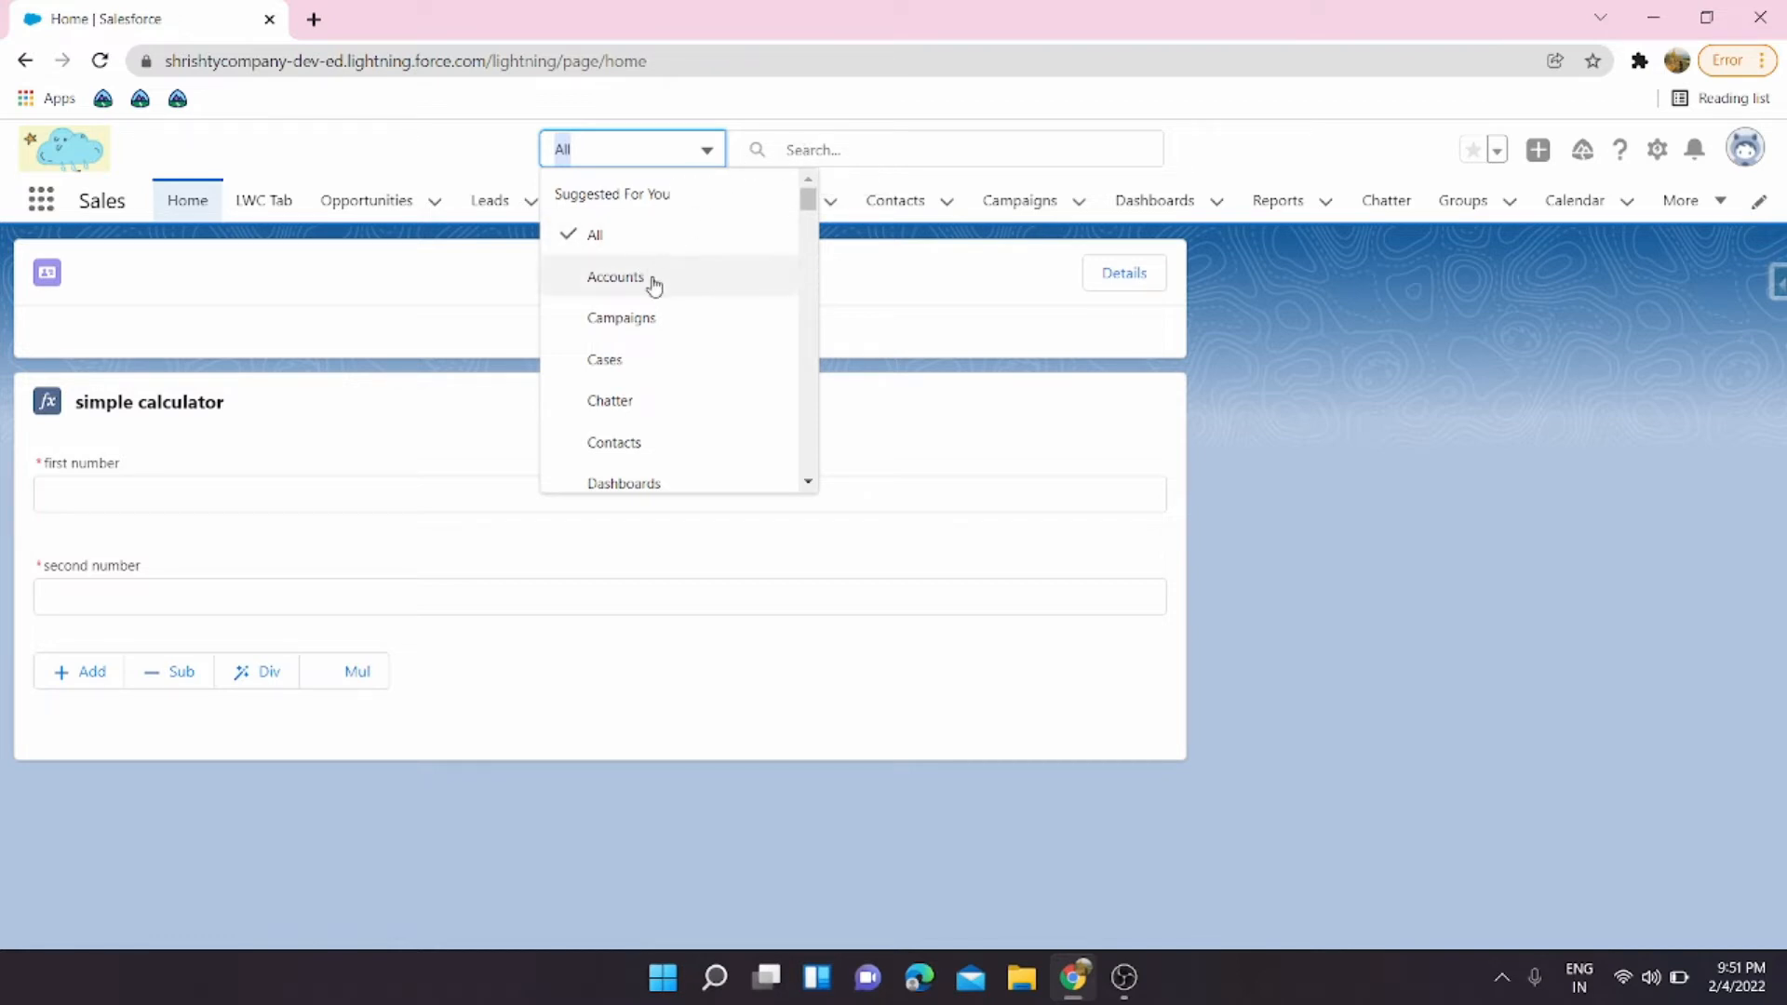
mouse_move(670, 283)
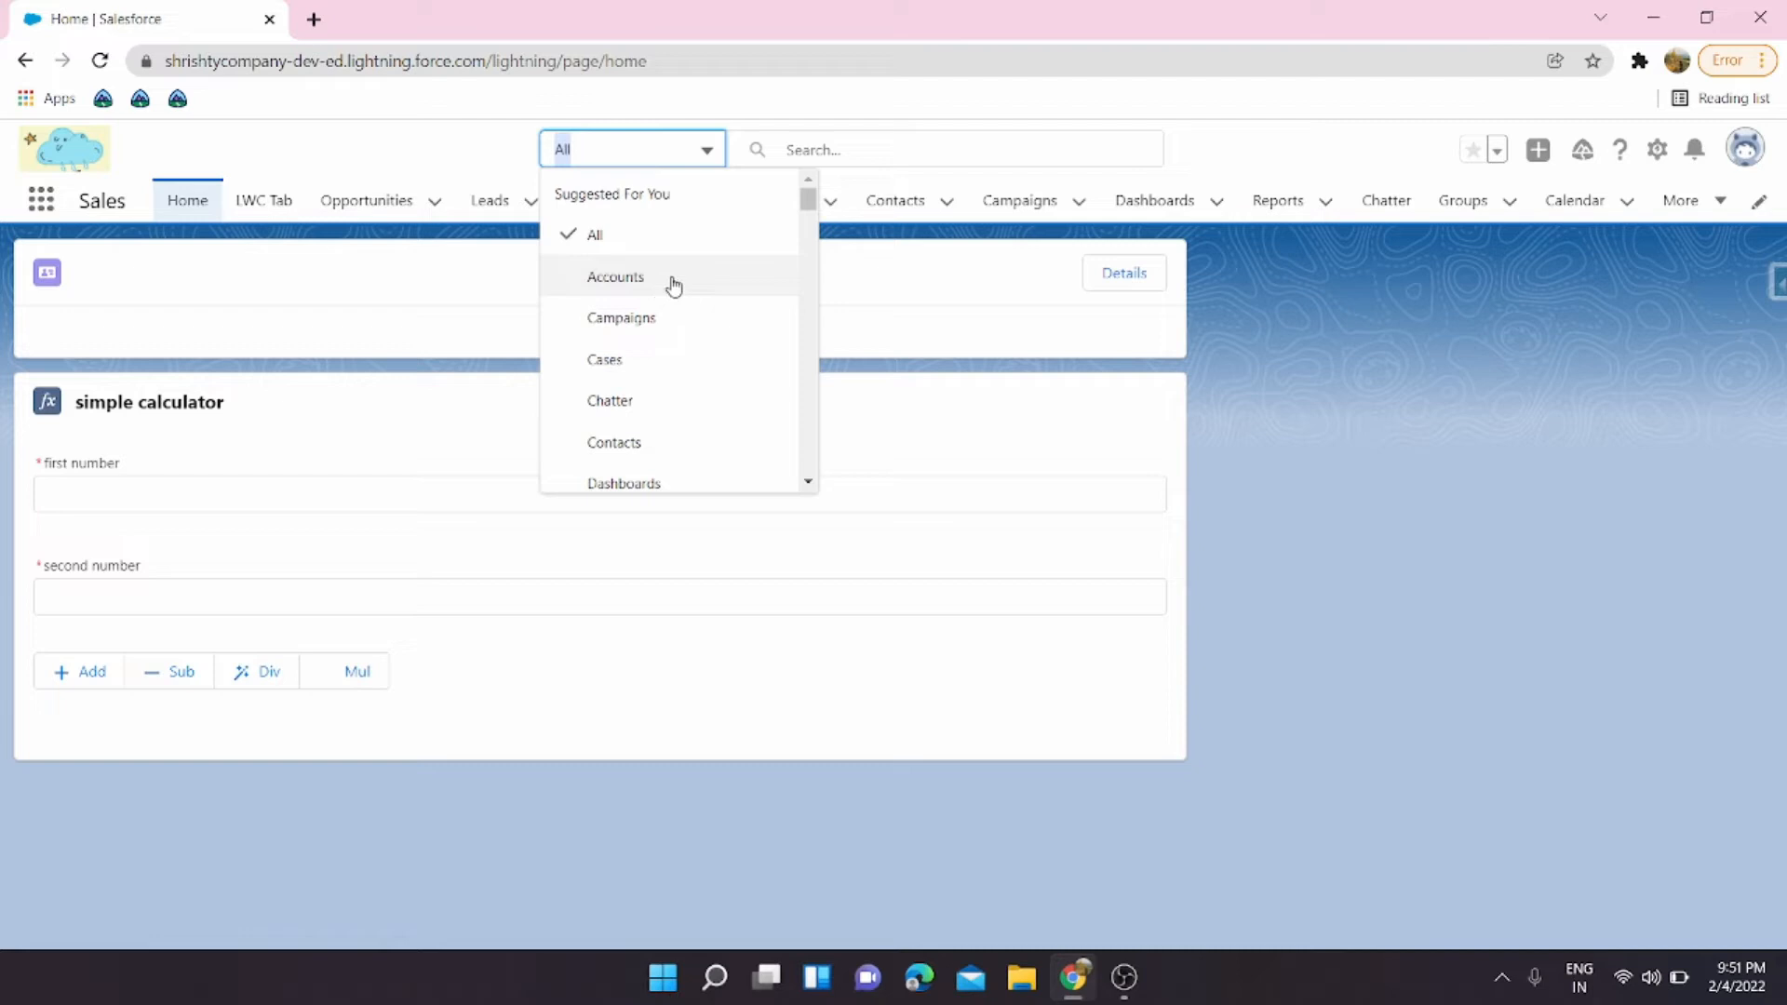
mouse_move(656, 179)
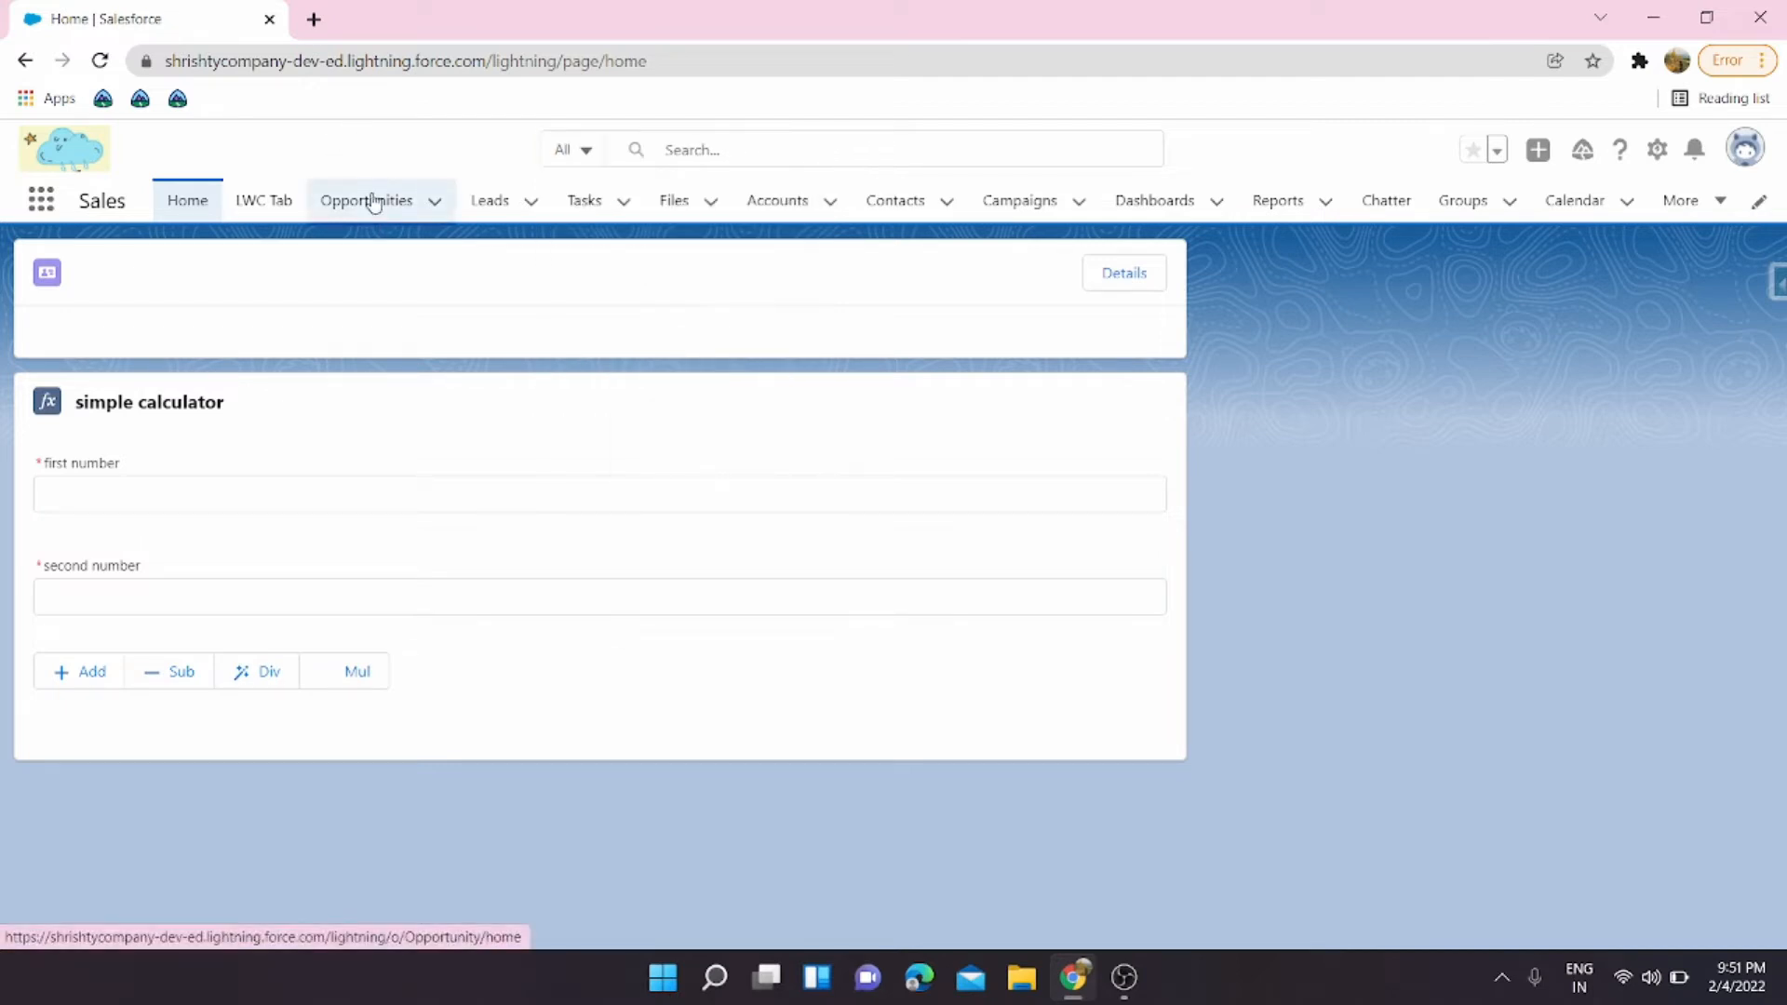
left_click(366, 201)
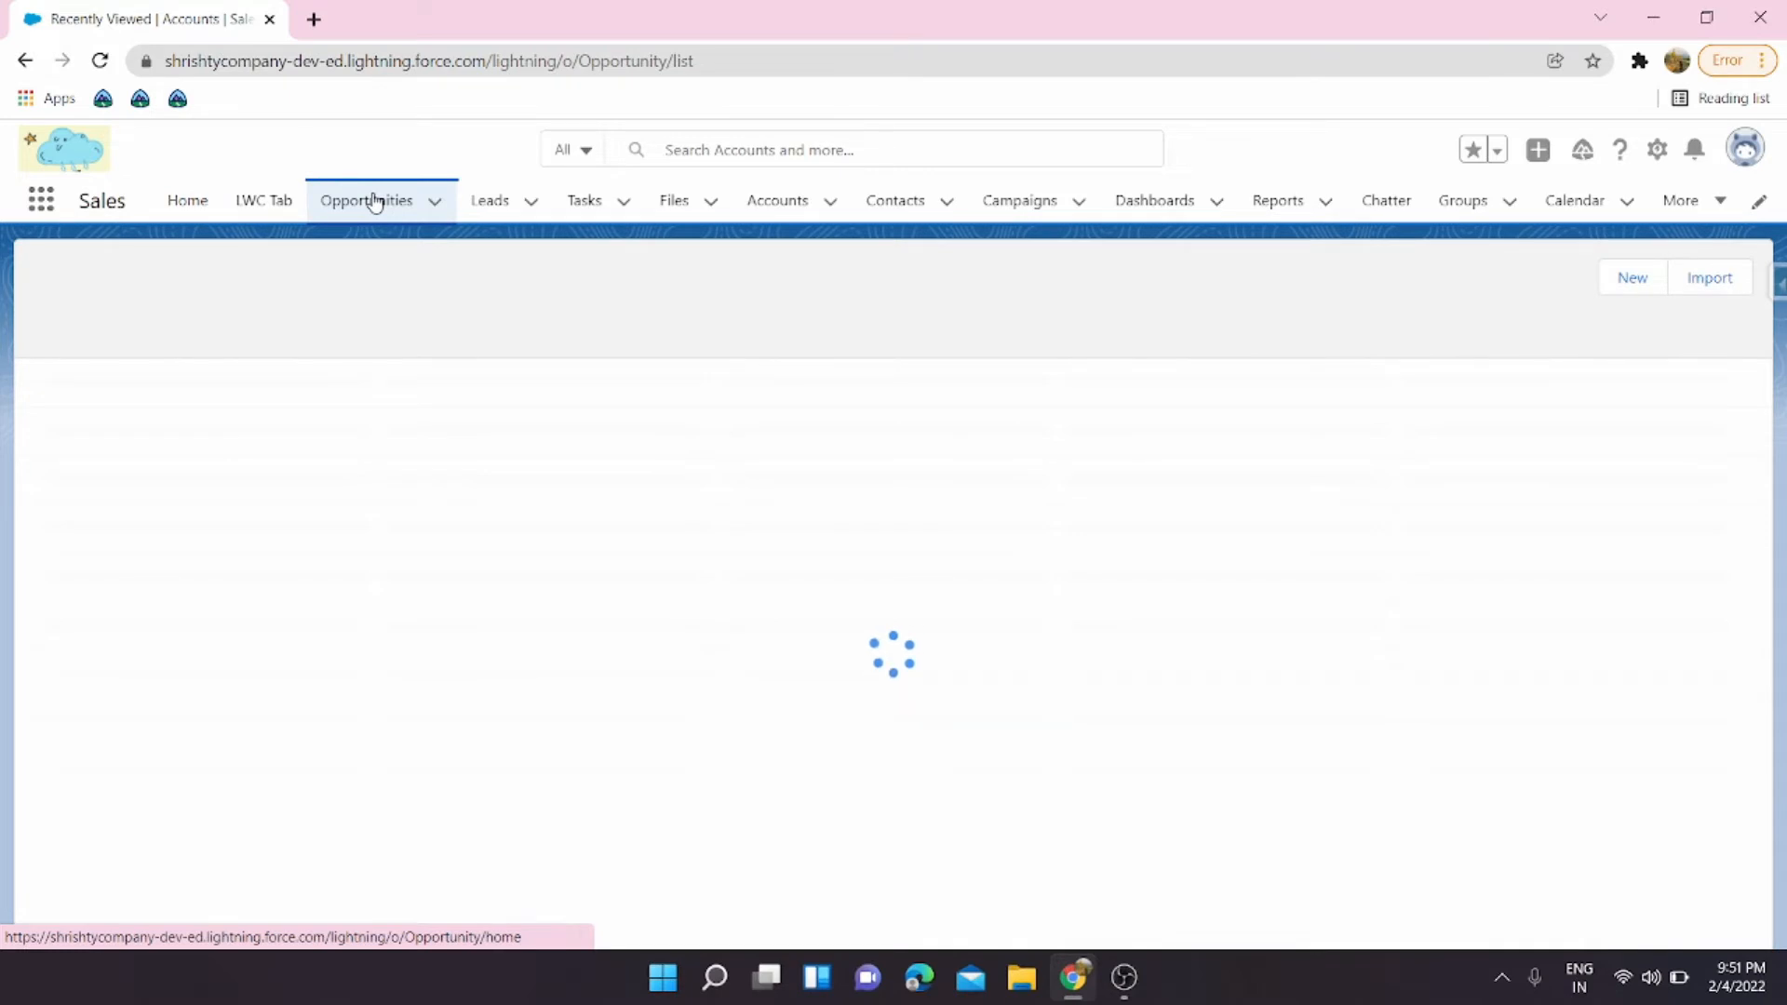
left_click(366, 201)
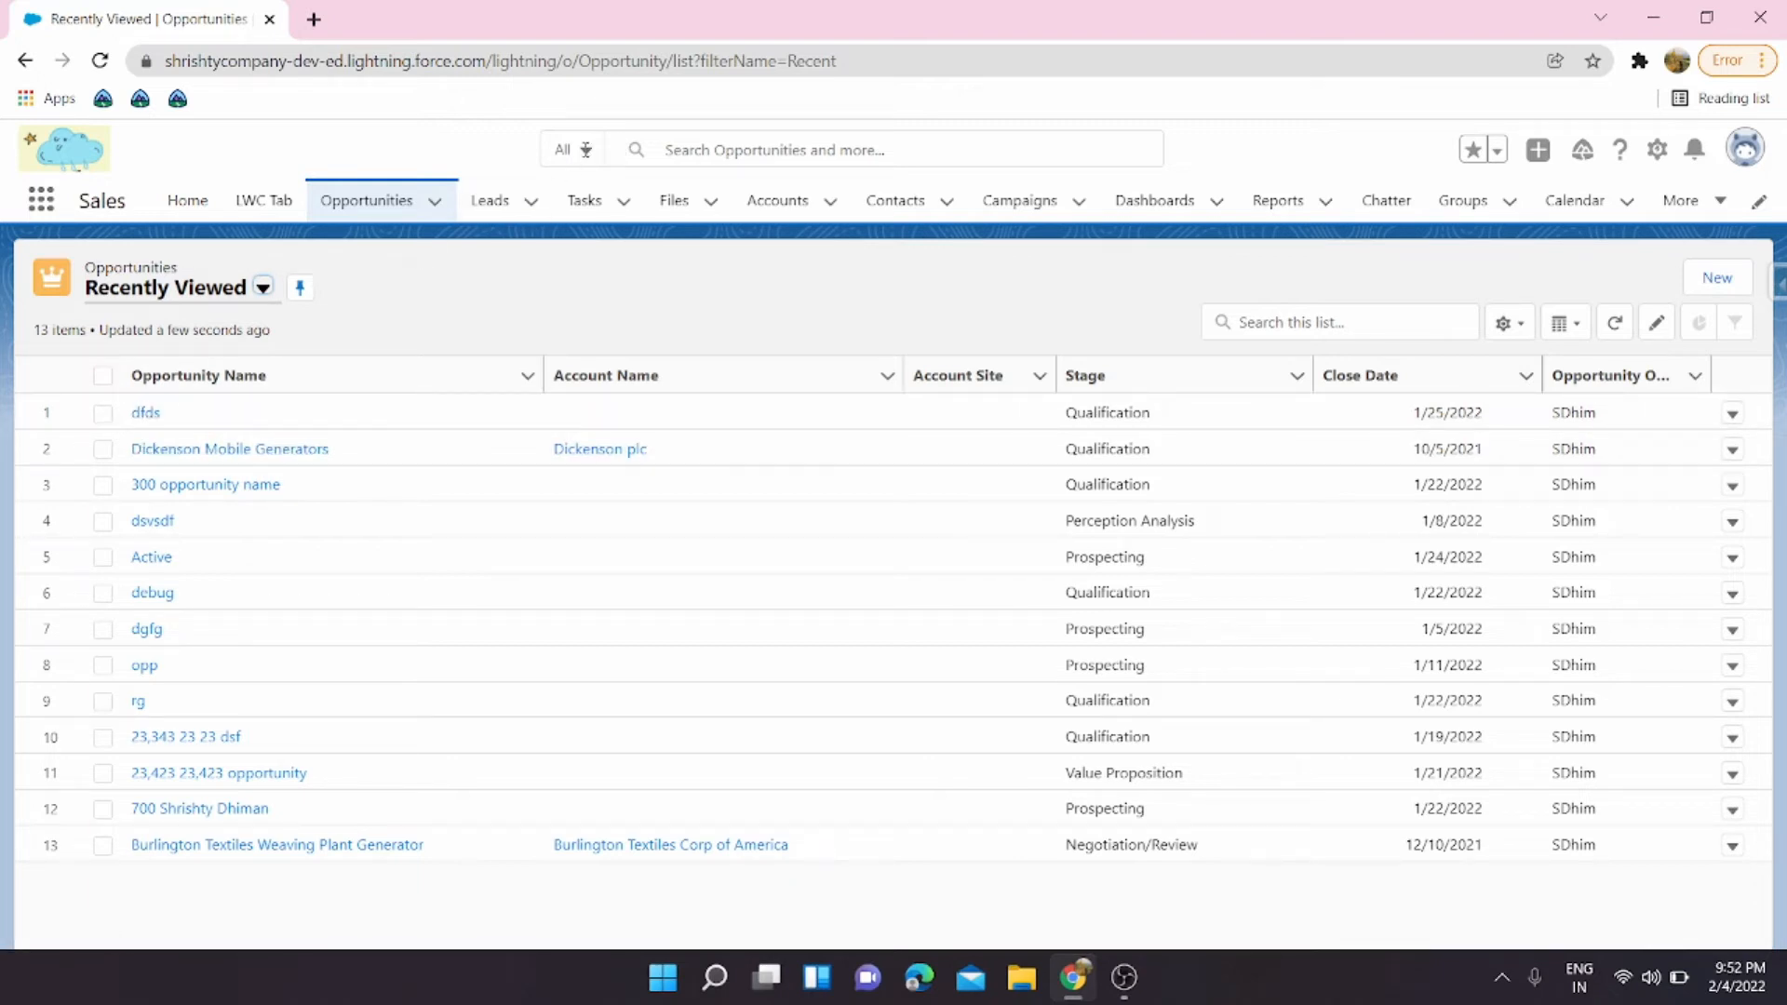
left_click(630, 149)
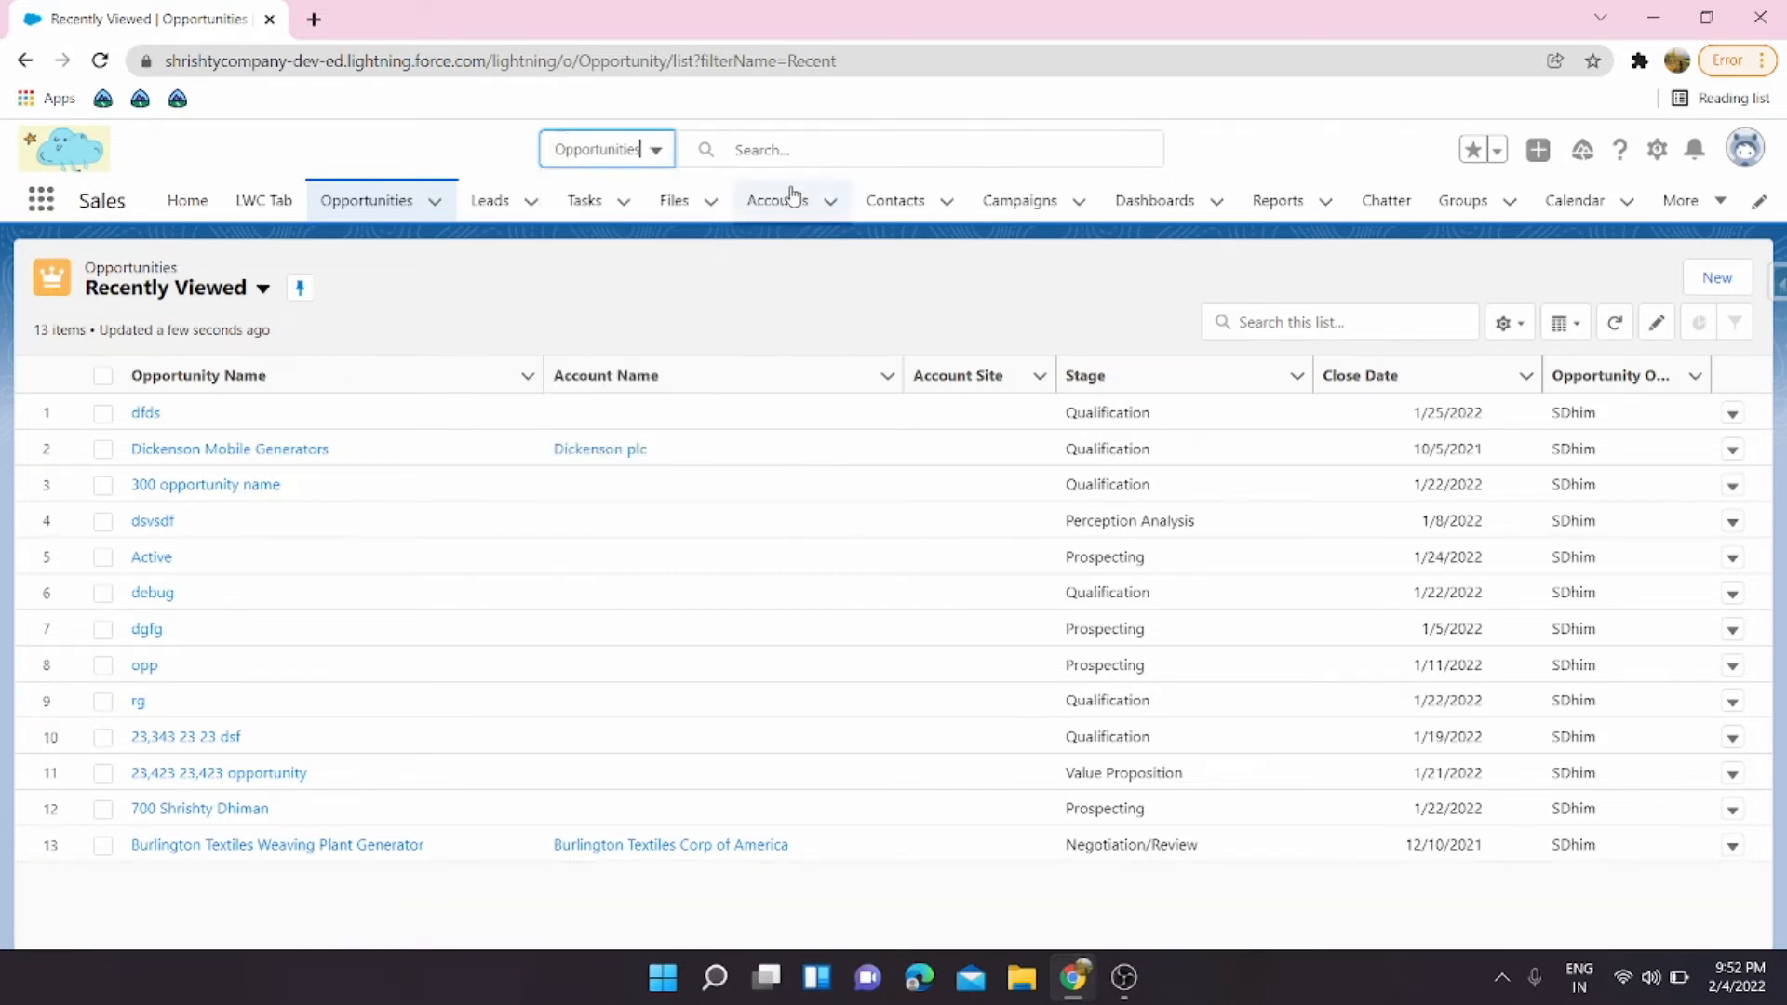
Search 'dfds' within Opportunities and open the dfds opportunity record from the suggestions.
type("d")
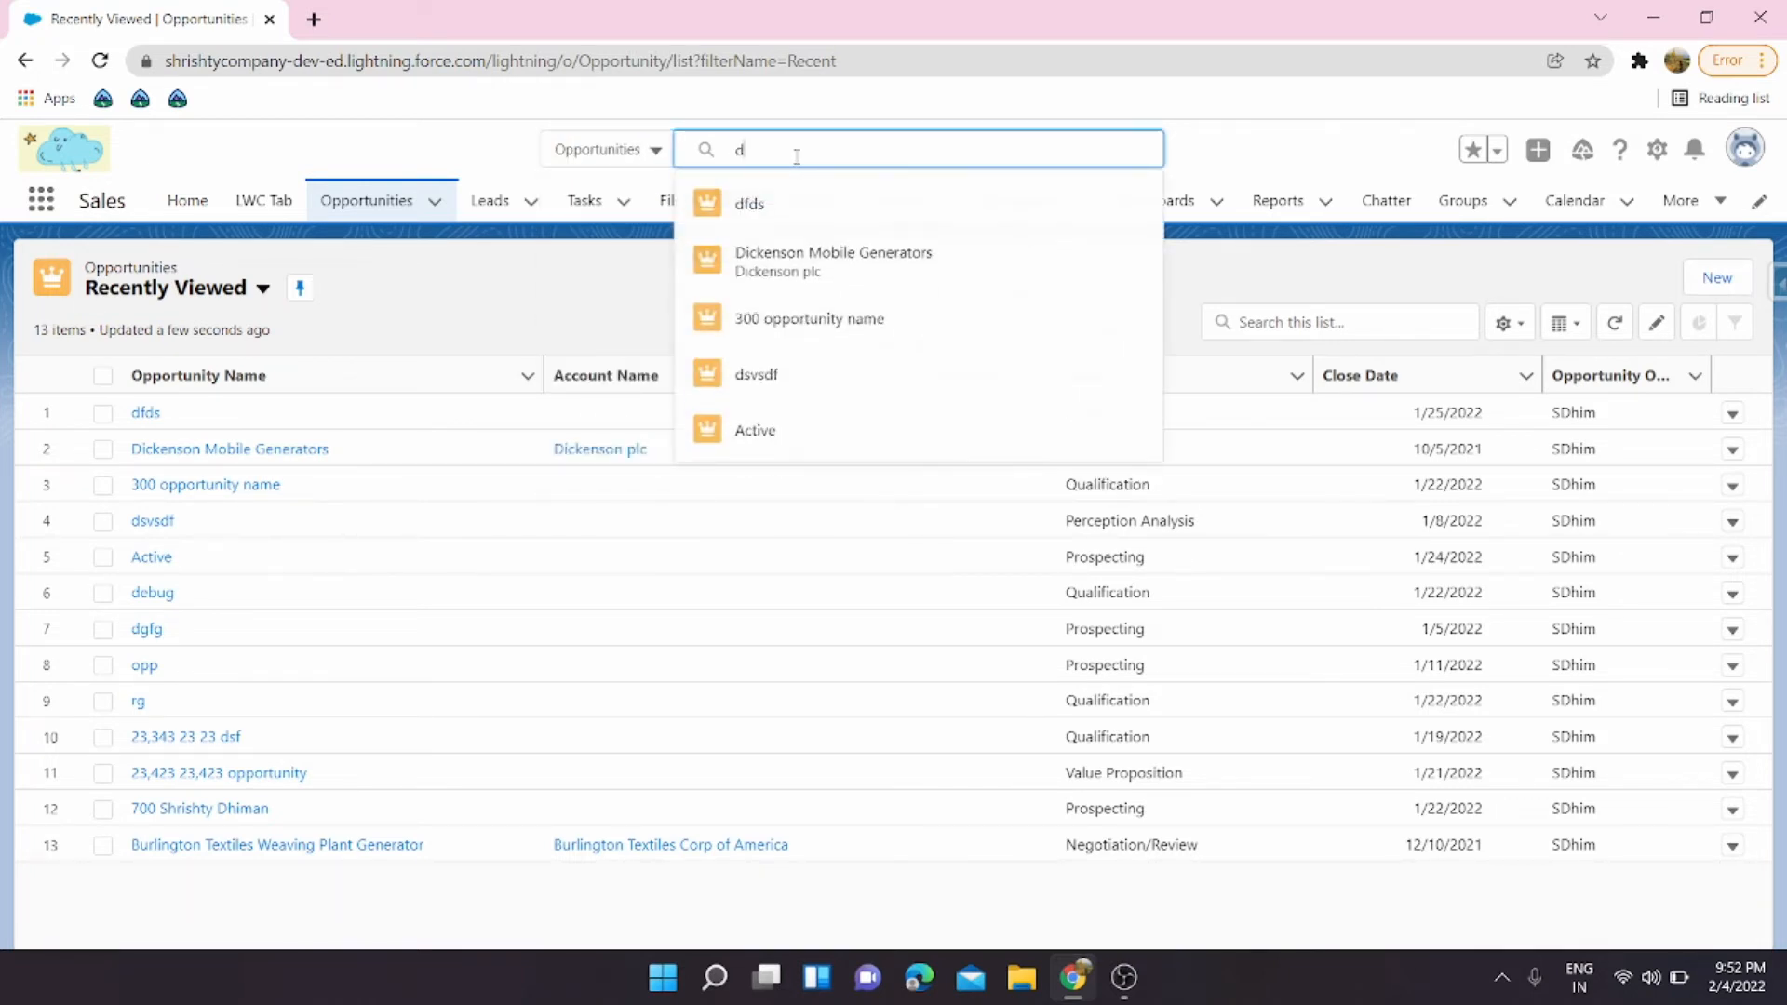
type("fds")
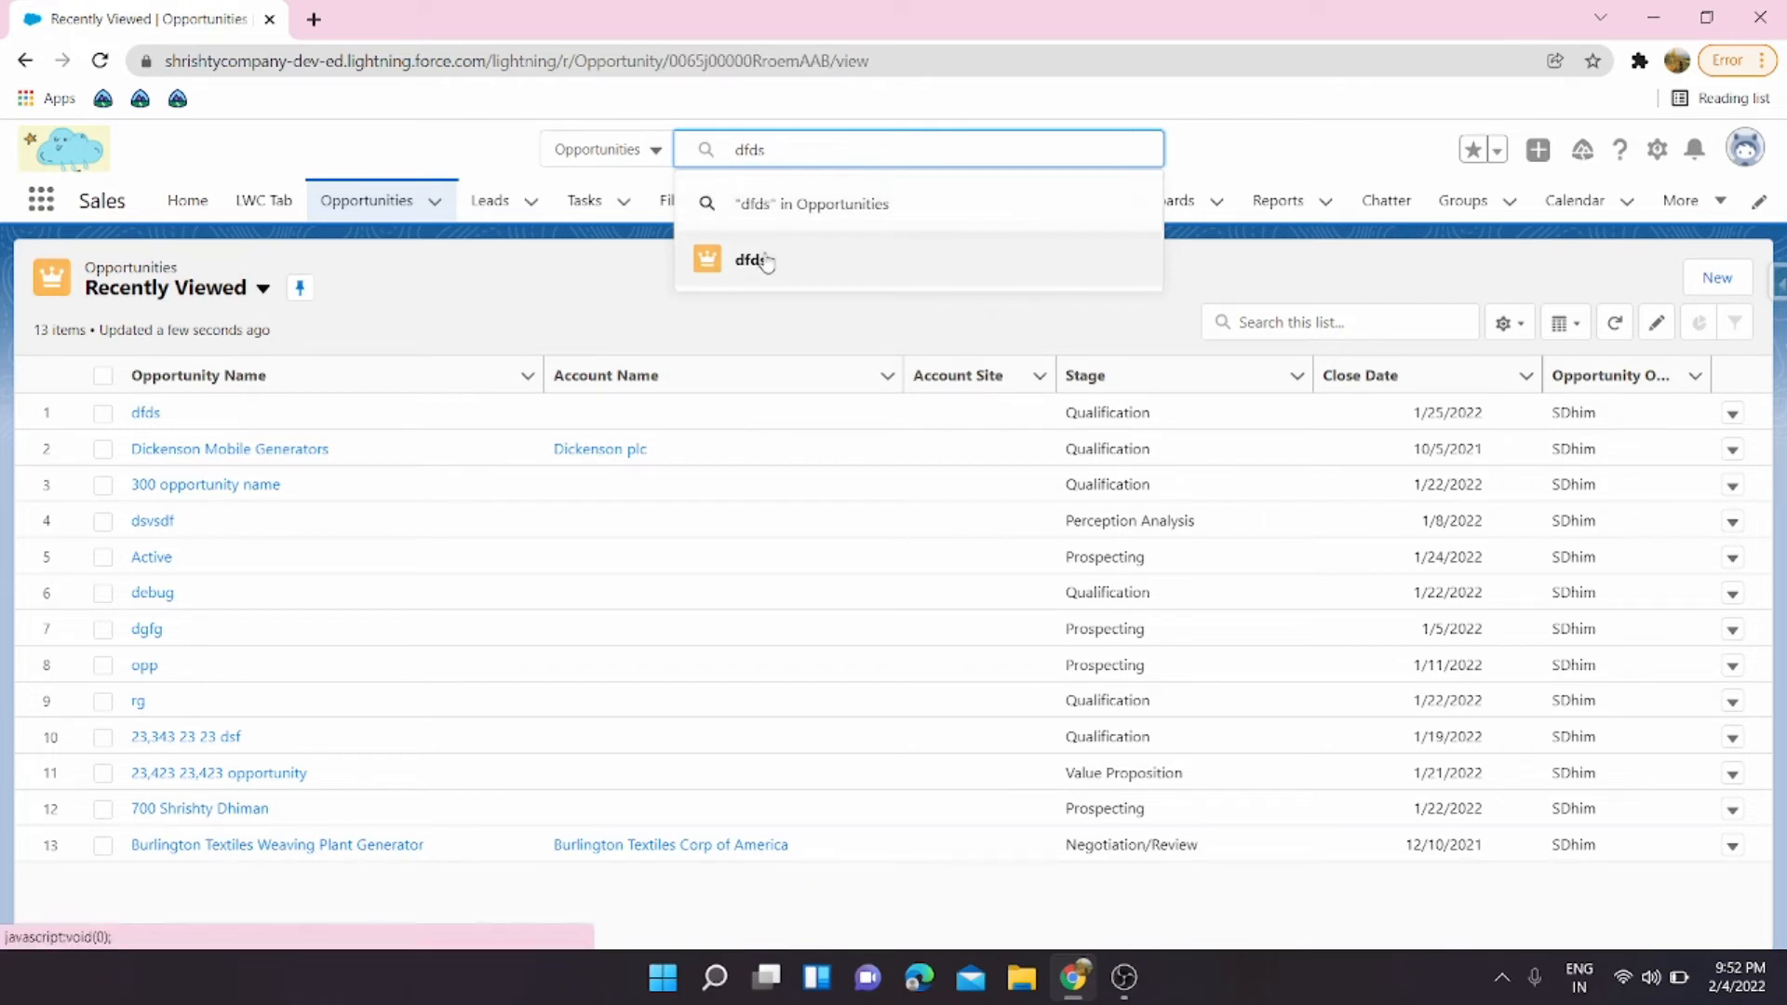
left_click(750, 259)
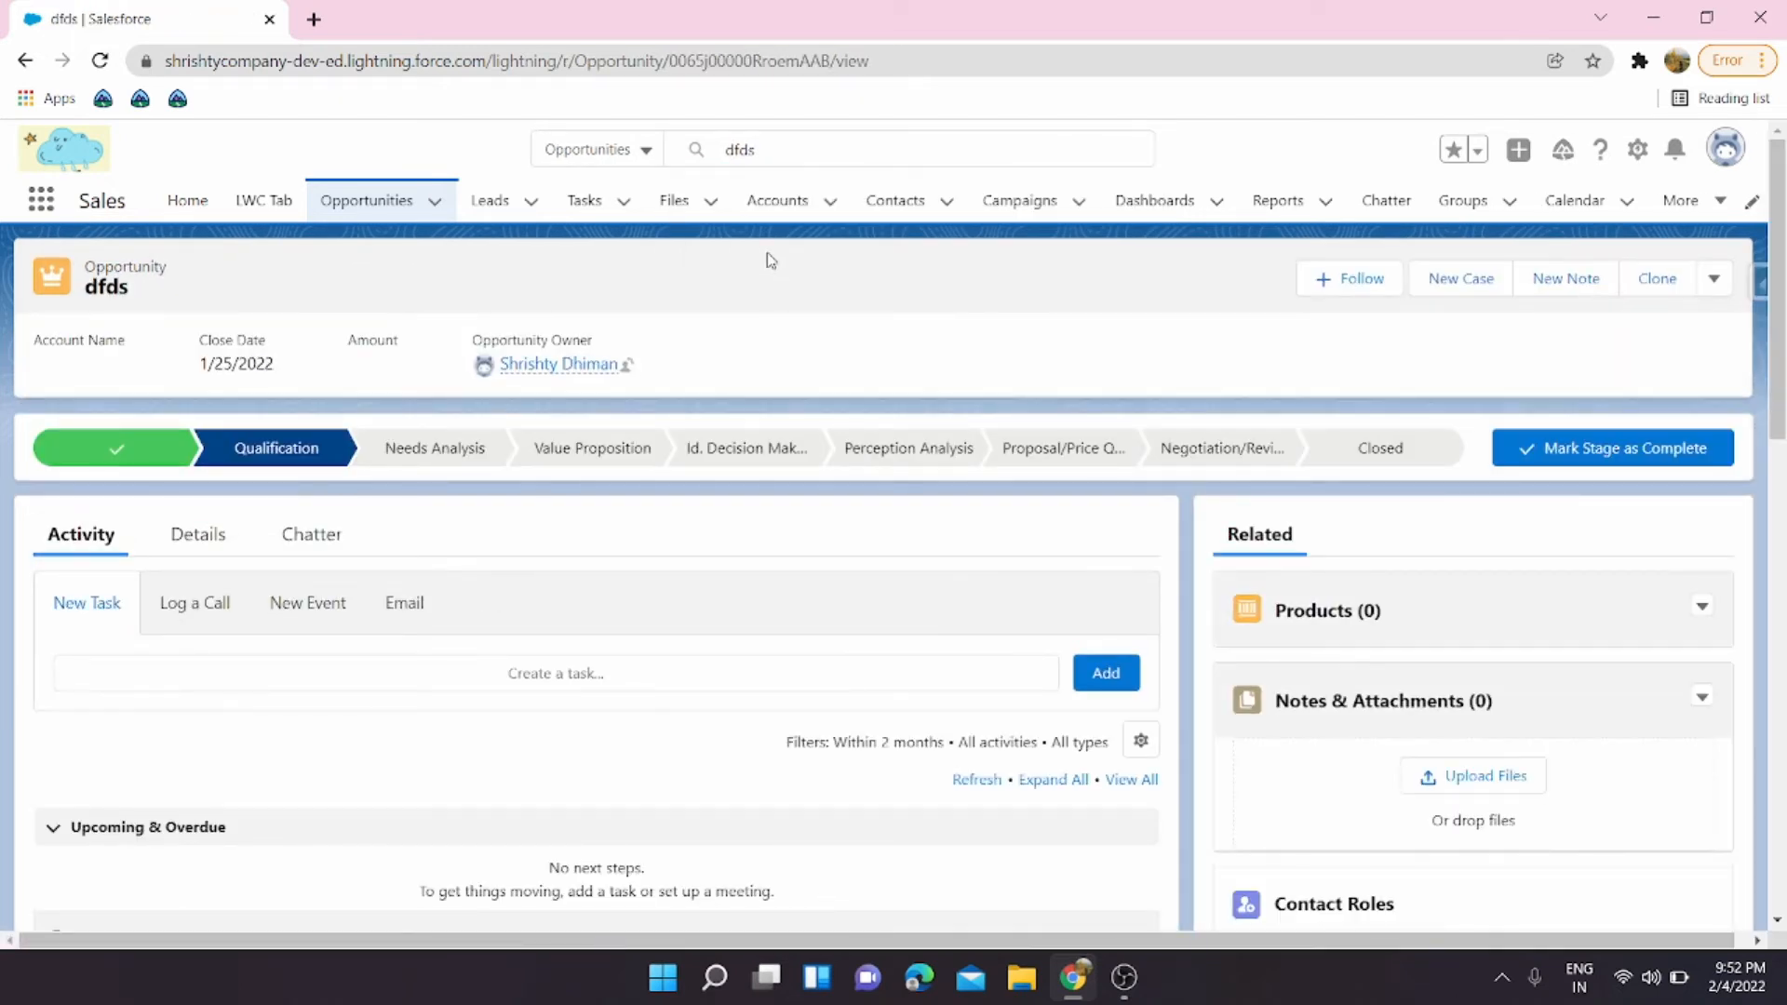
left_click(594, 149)
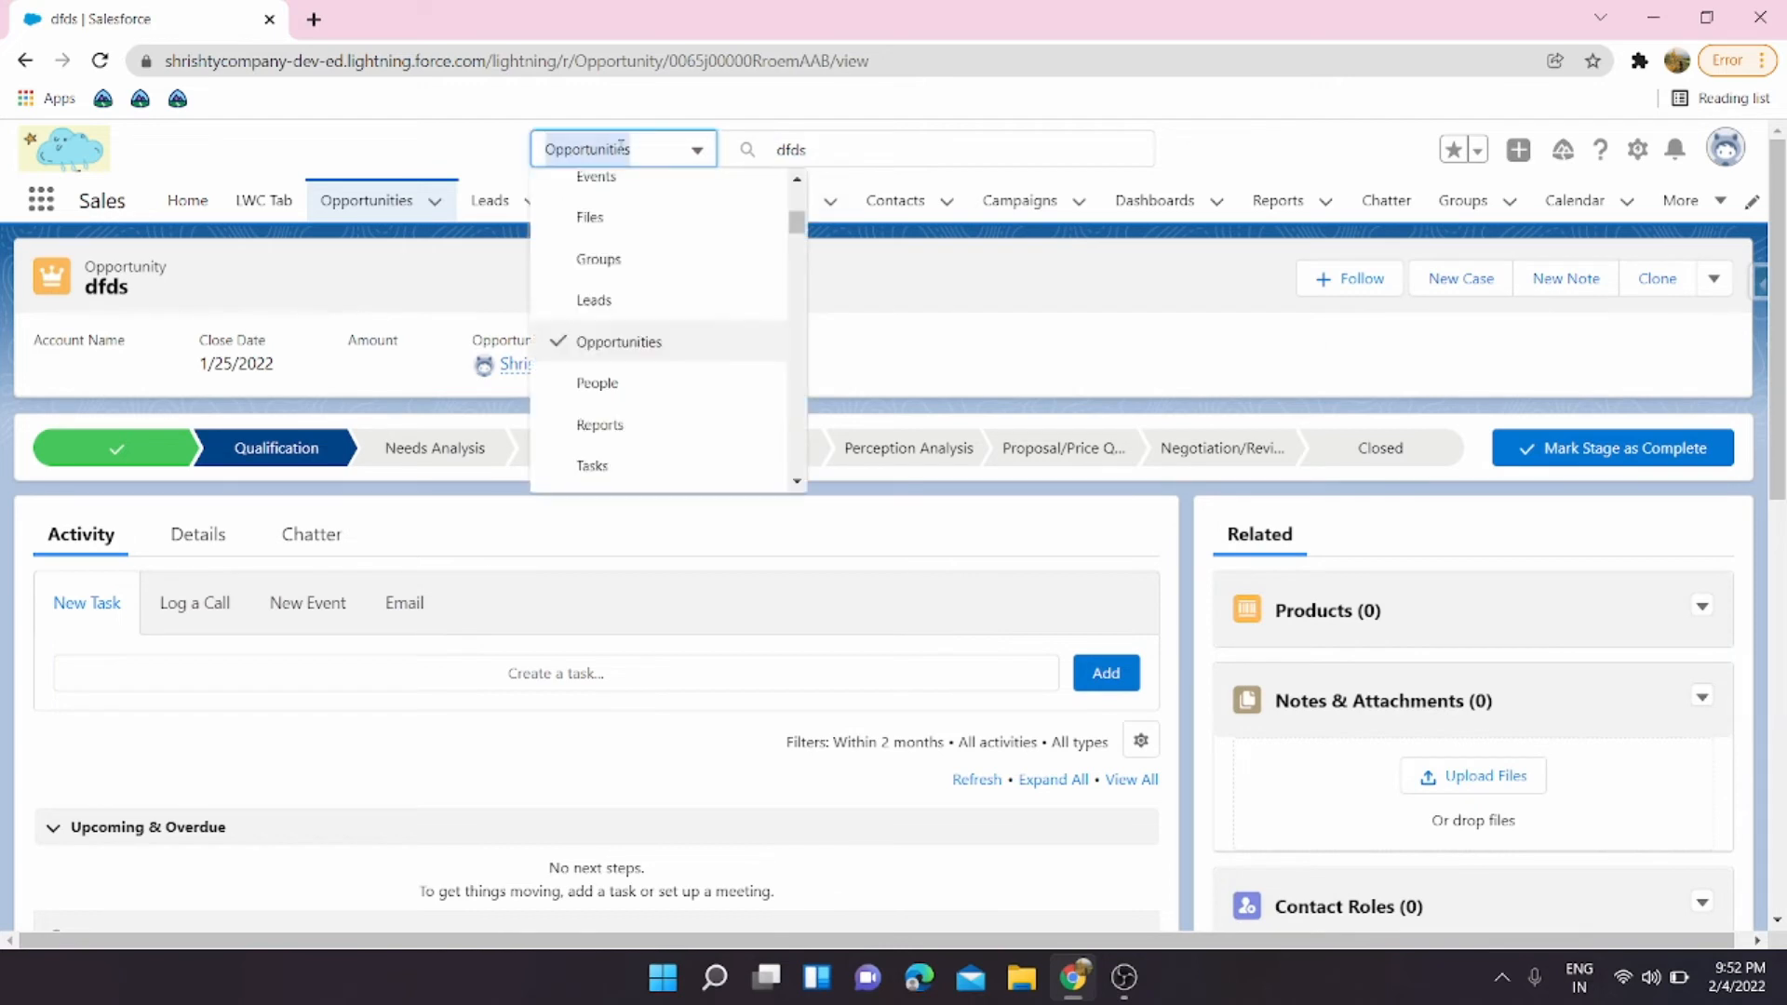
Run the 'dfds' search scoped to Accounts, which returns no results.
scroll("up", 3)
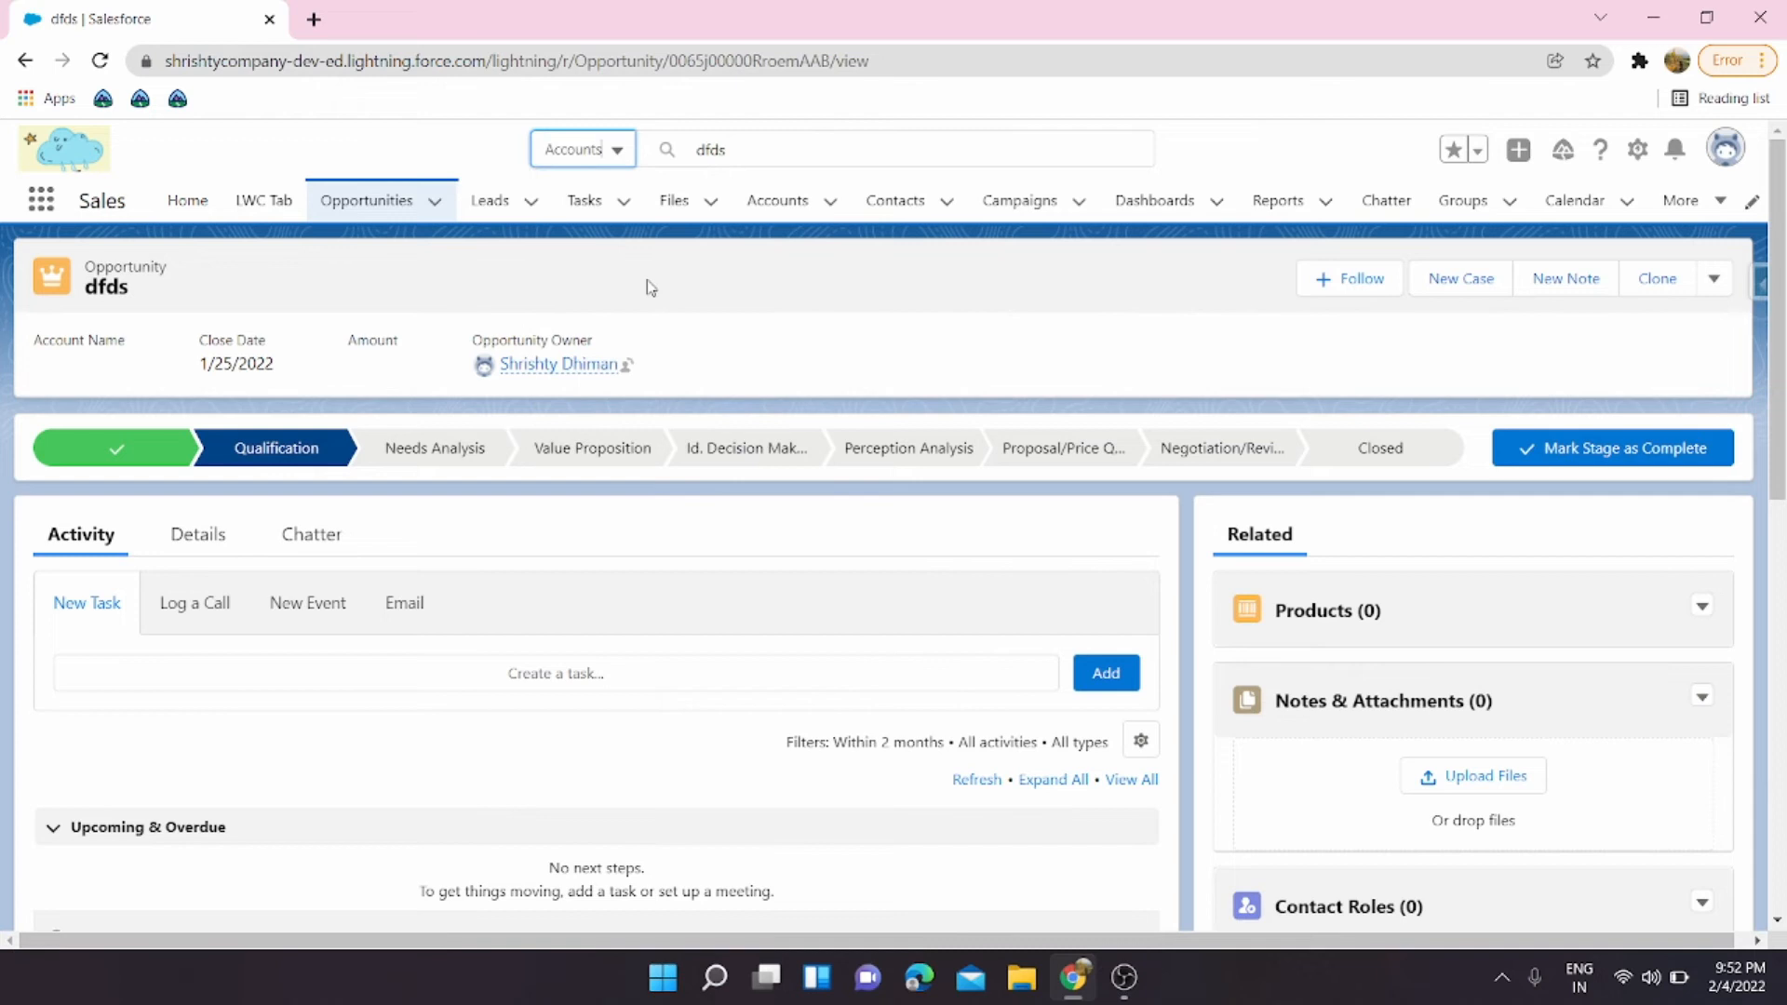
left_click(894, 148)
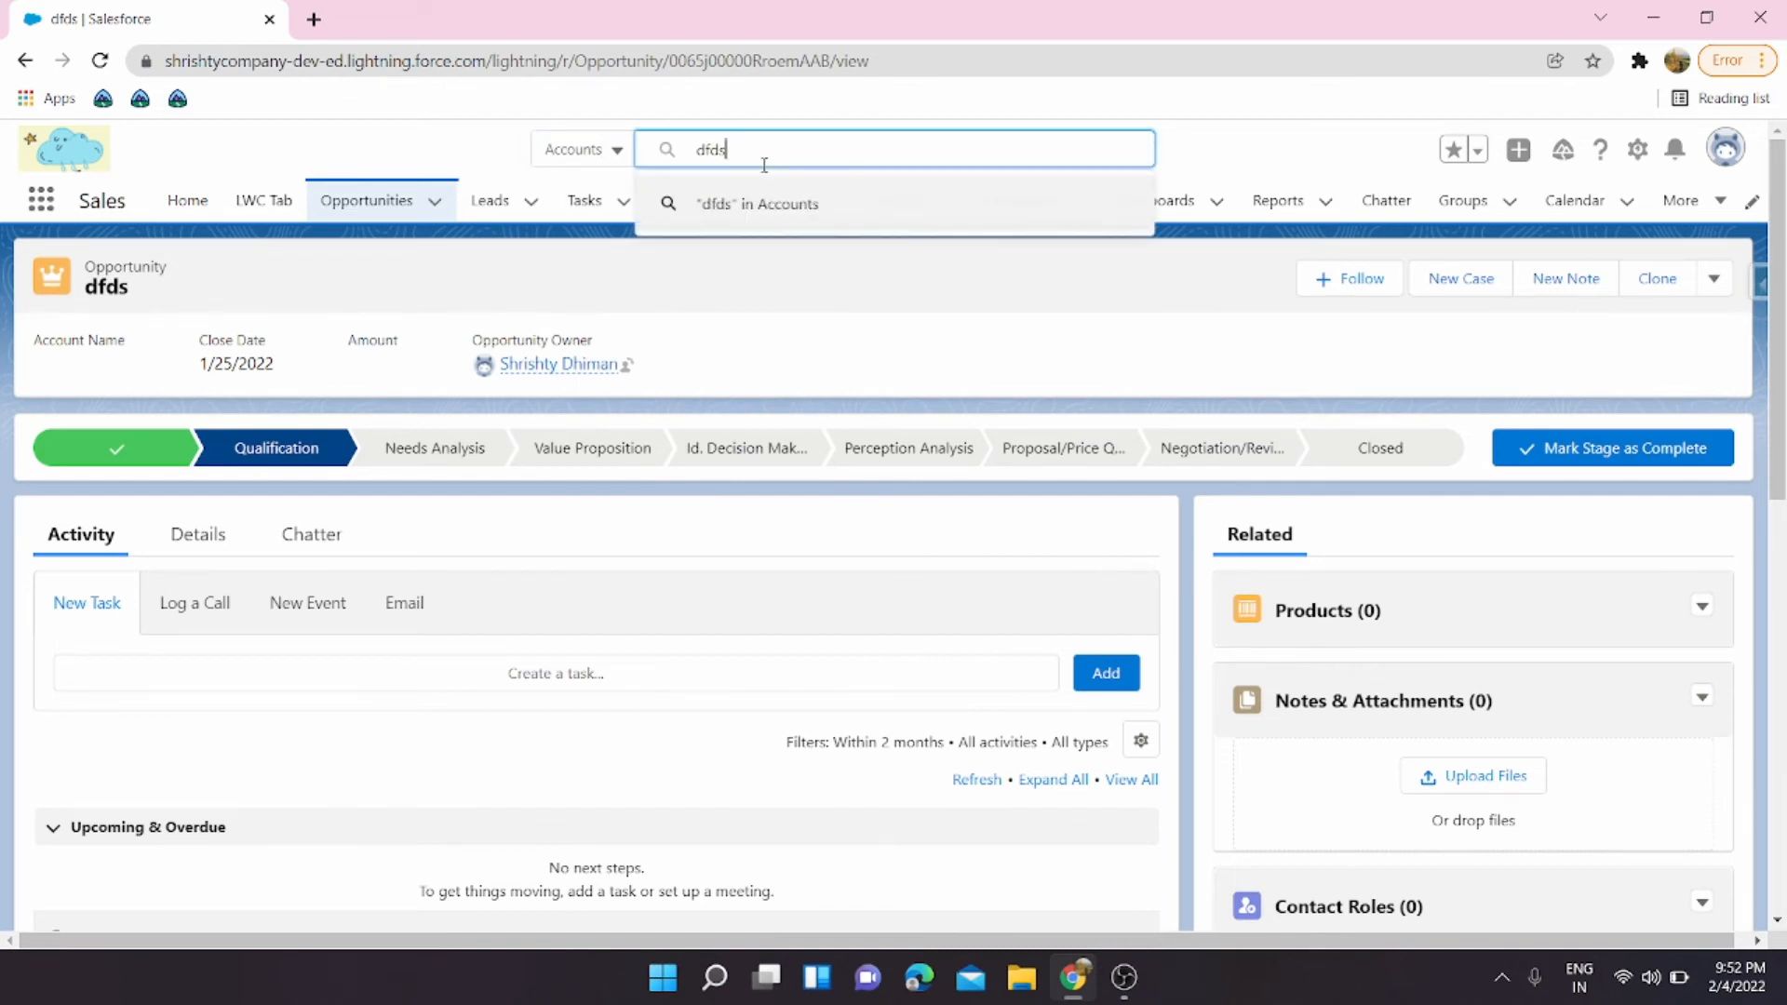
left_click(756, 203)
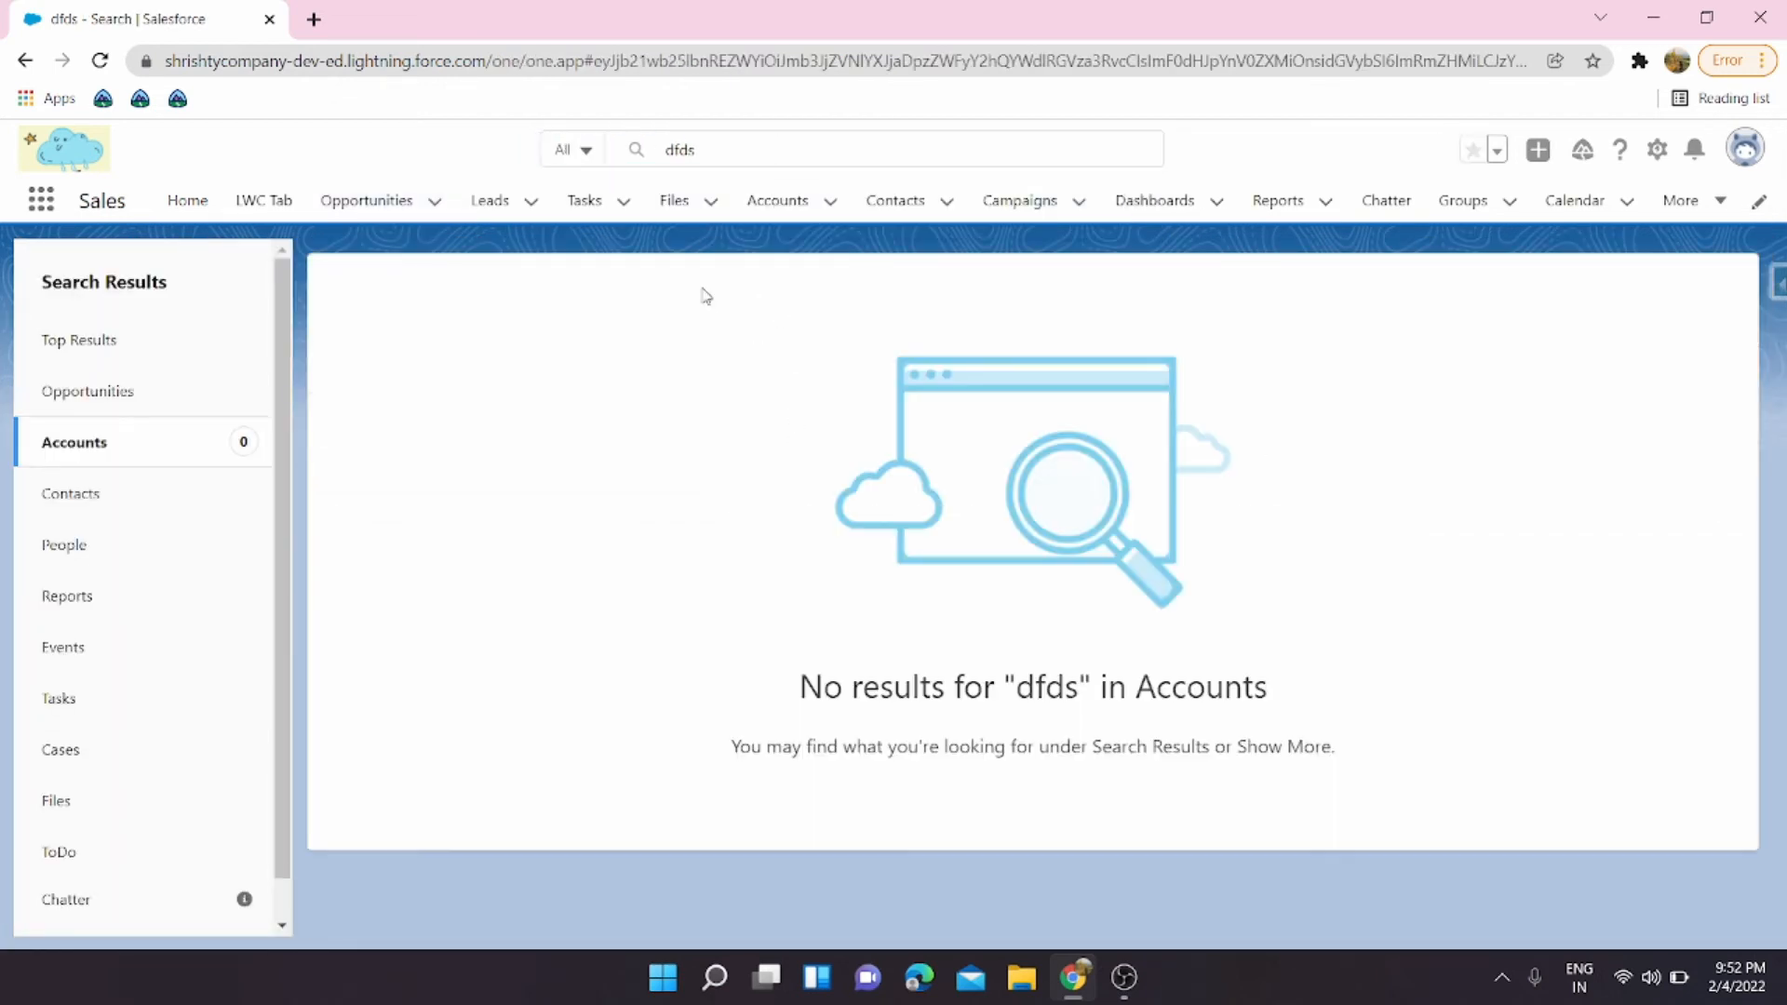
Switch the scope to Campaigns and search 'dfds' again, also finding nothing.
left_click(569, 149)
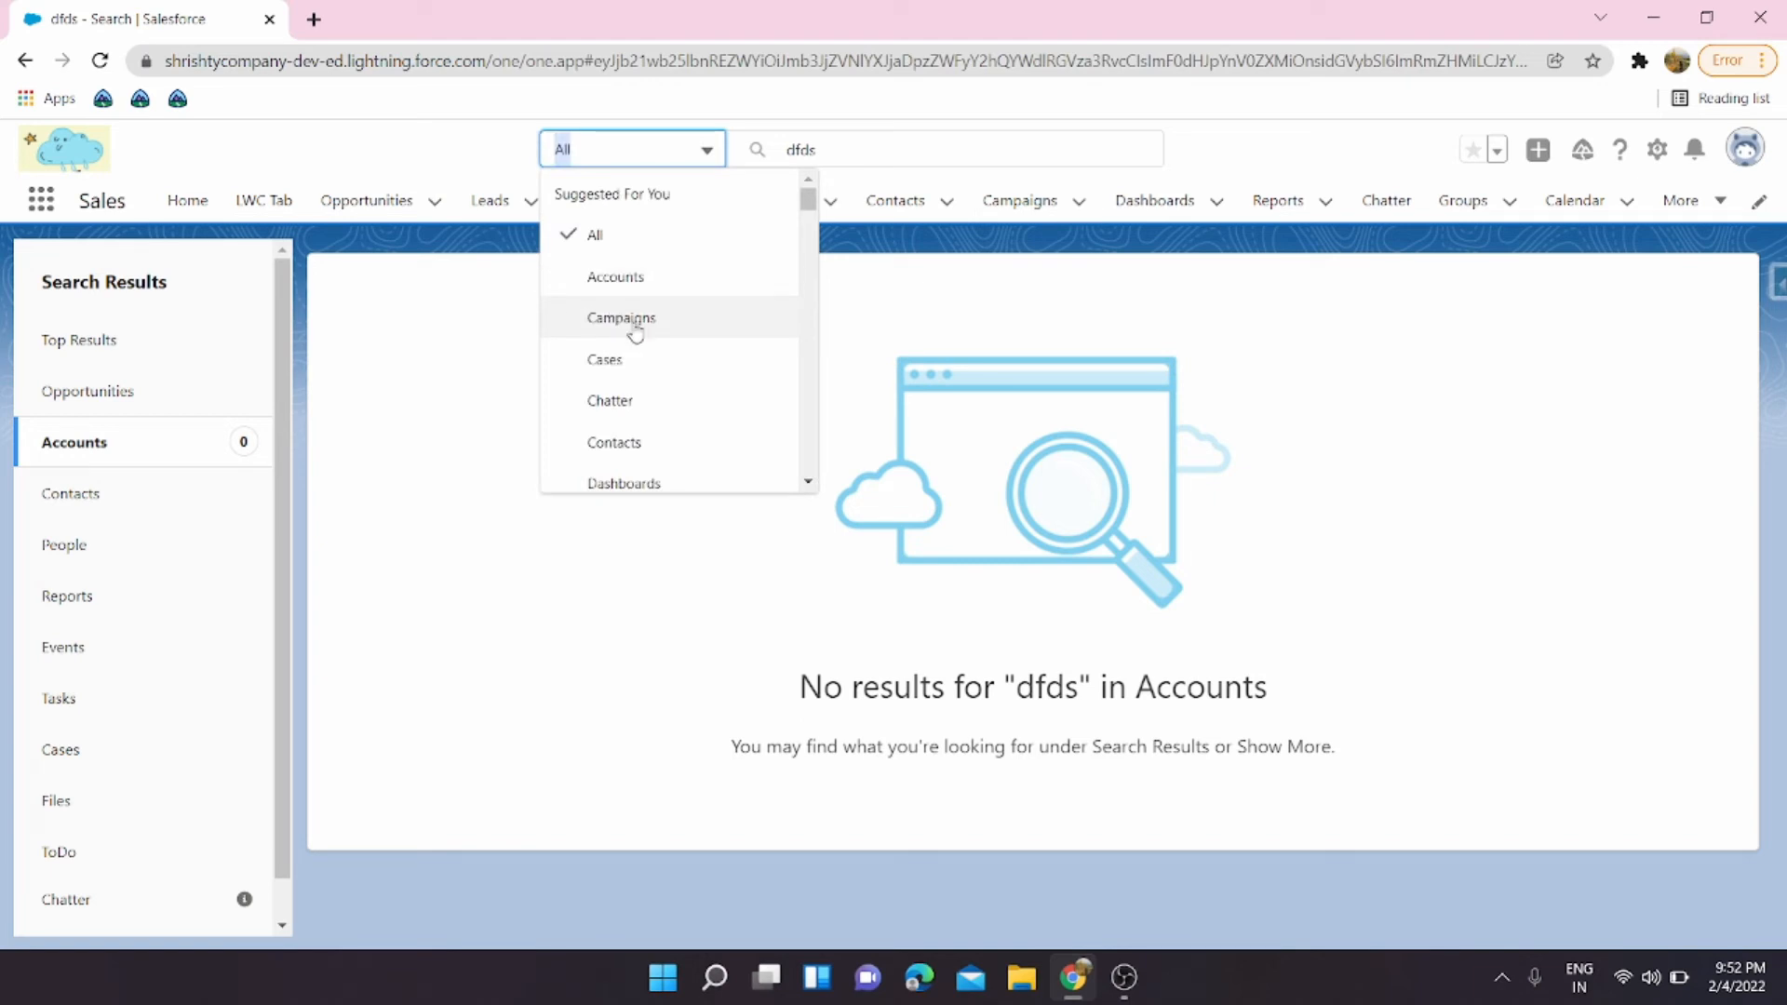
left_click(621, 319)
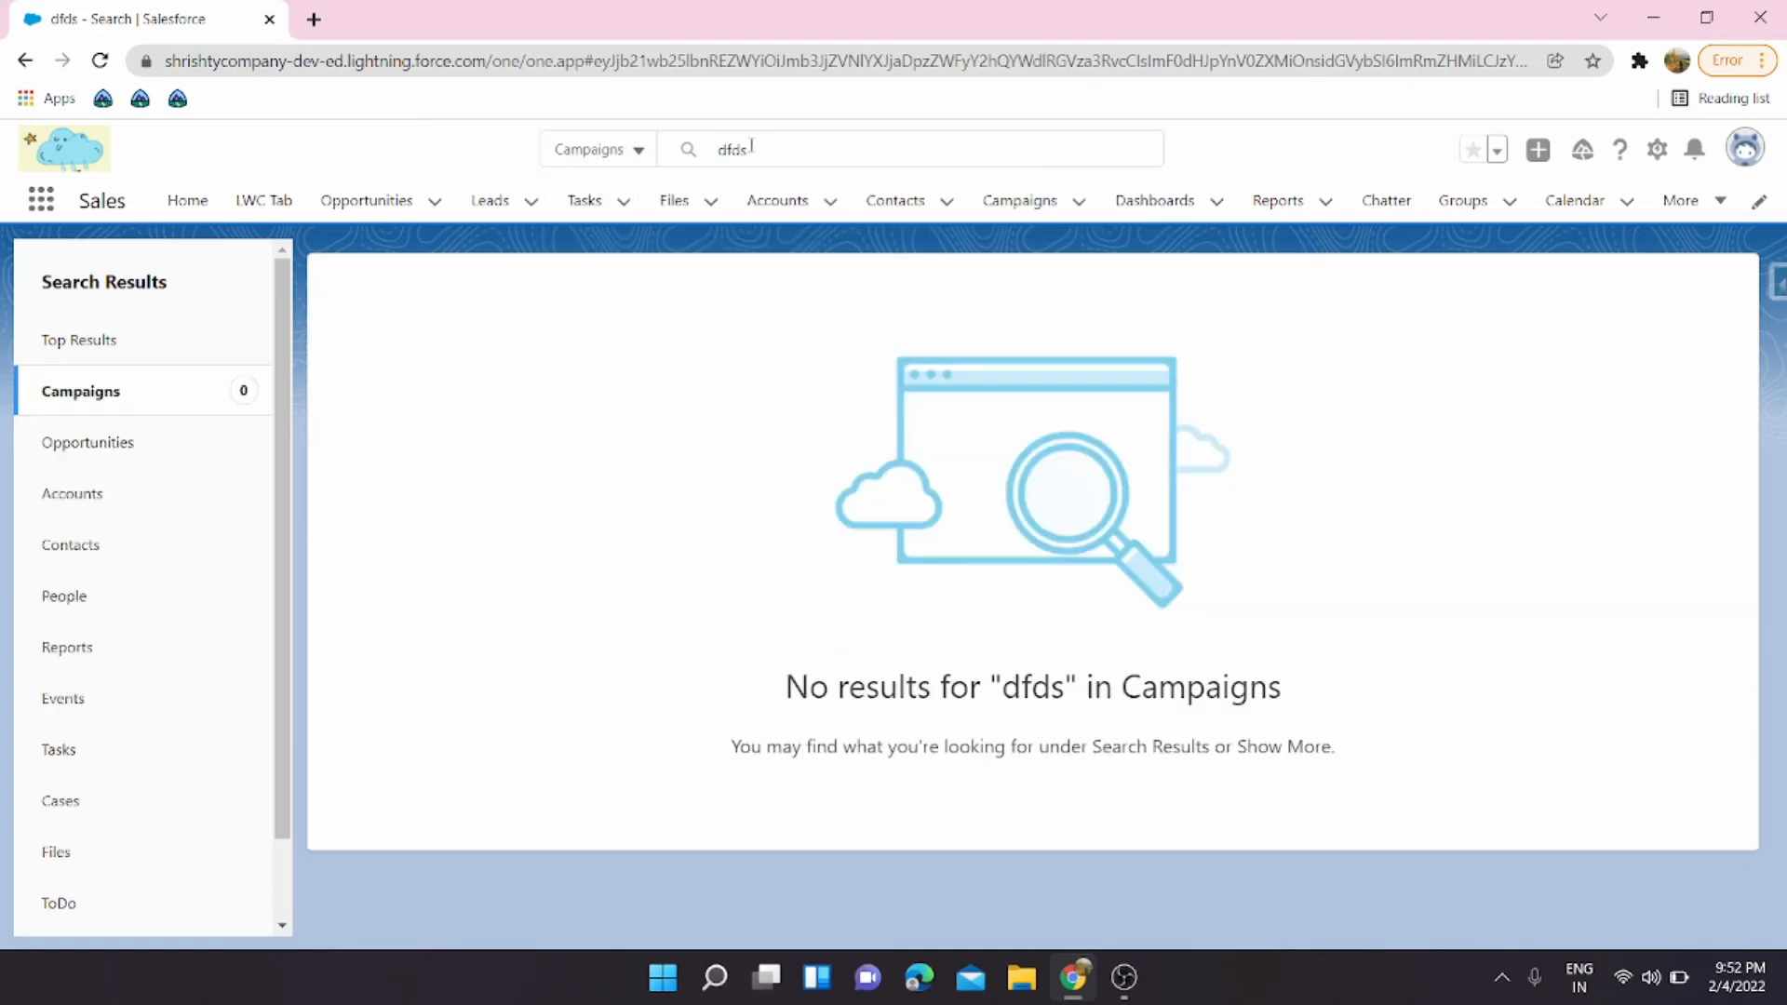
left_click(598, 149)
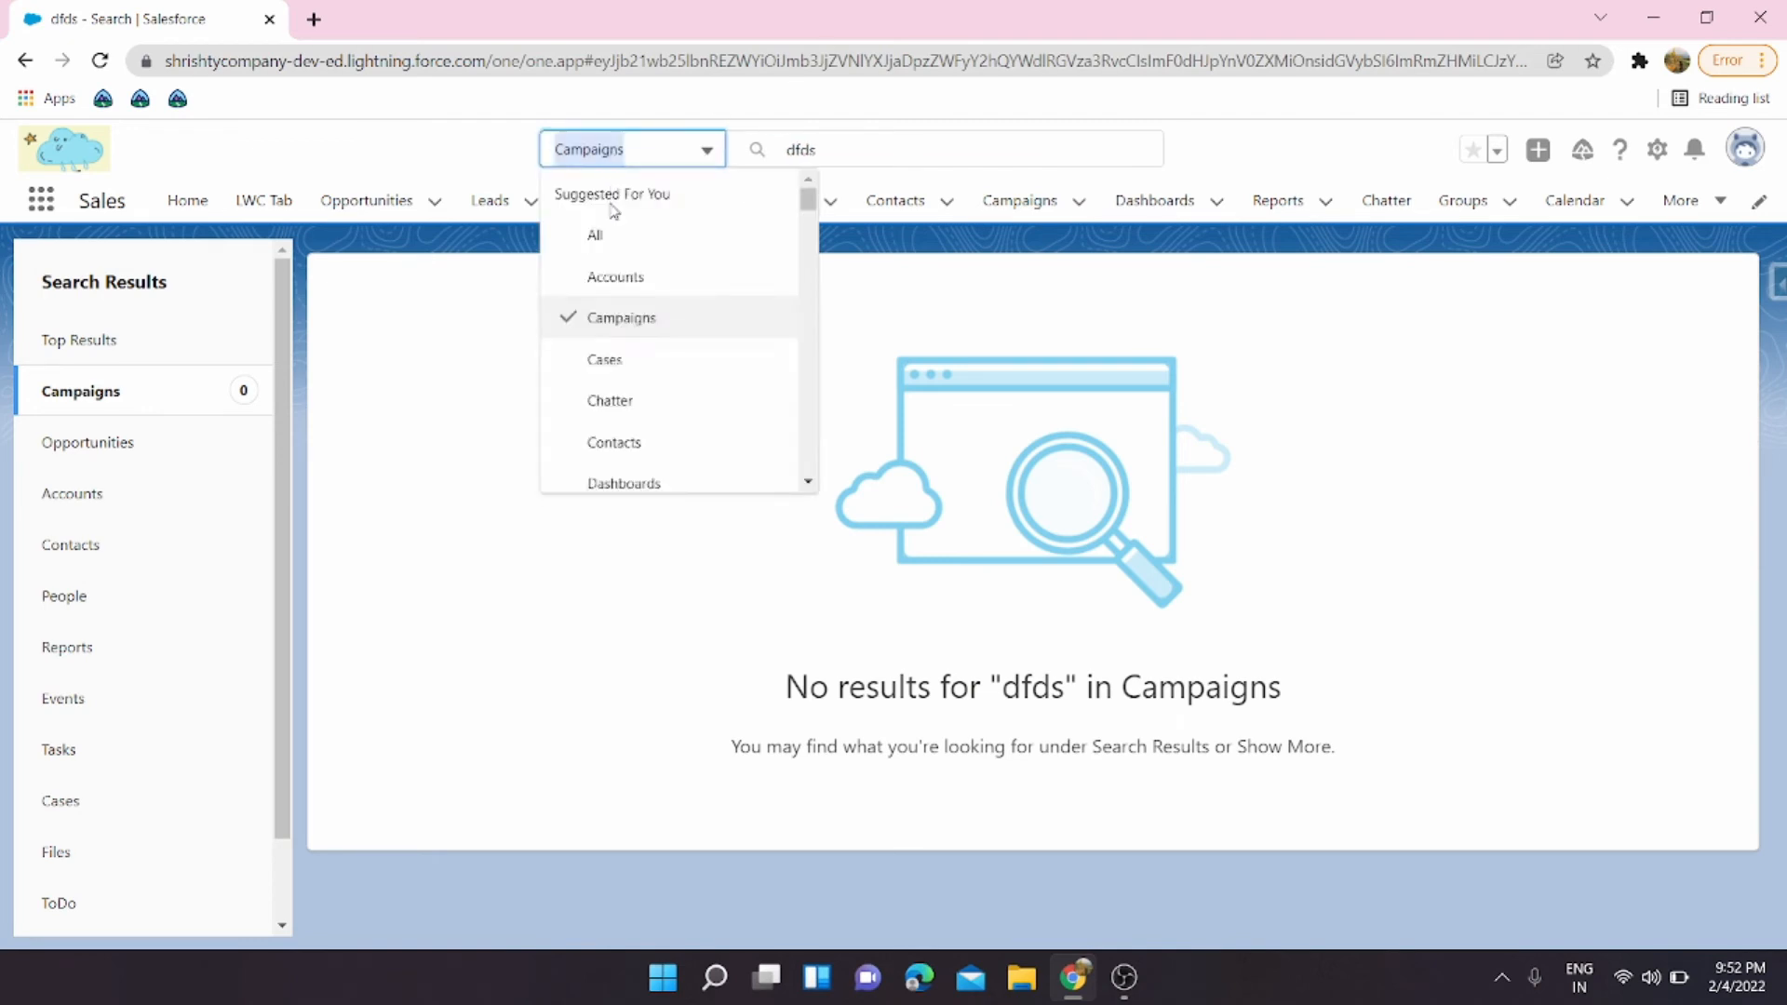
Set the scope back to All and reopen the dfds opportunity record from the suggestions.
left_click(594, 235)
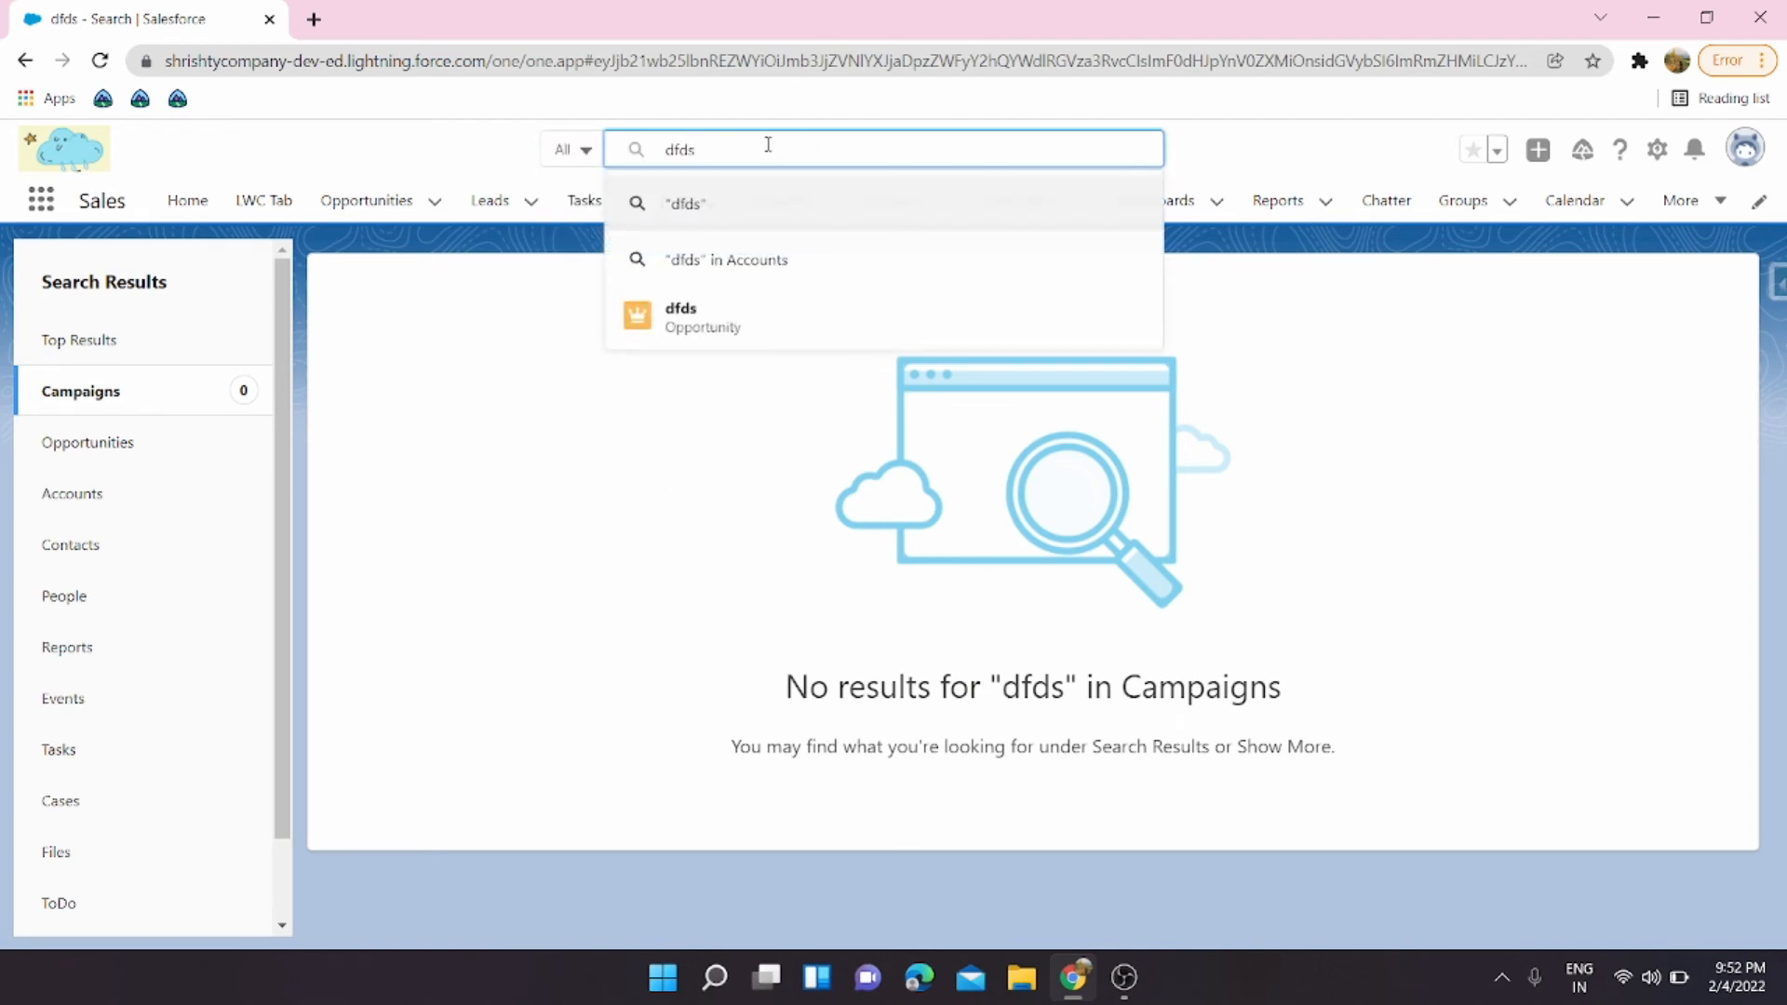
mouse_move(679, 316)
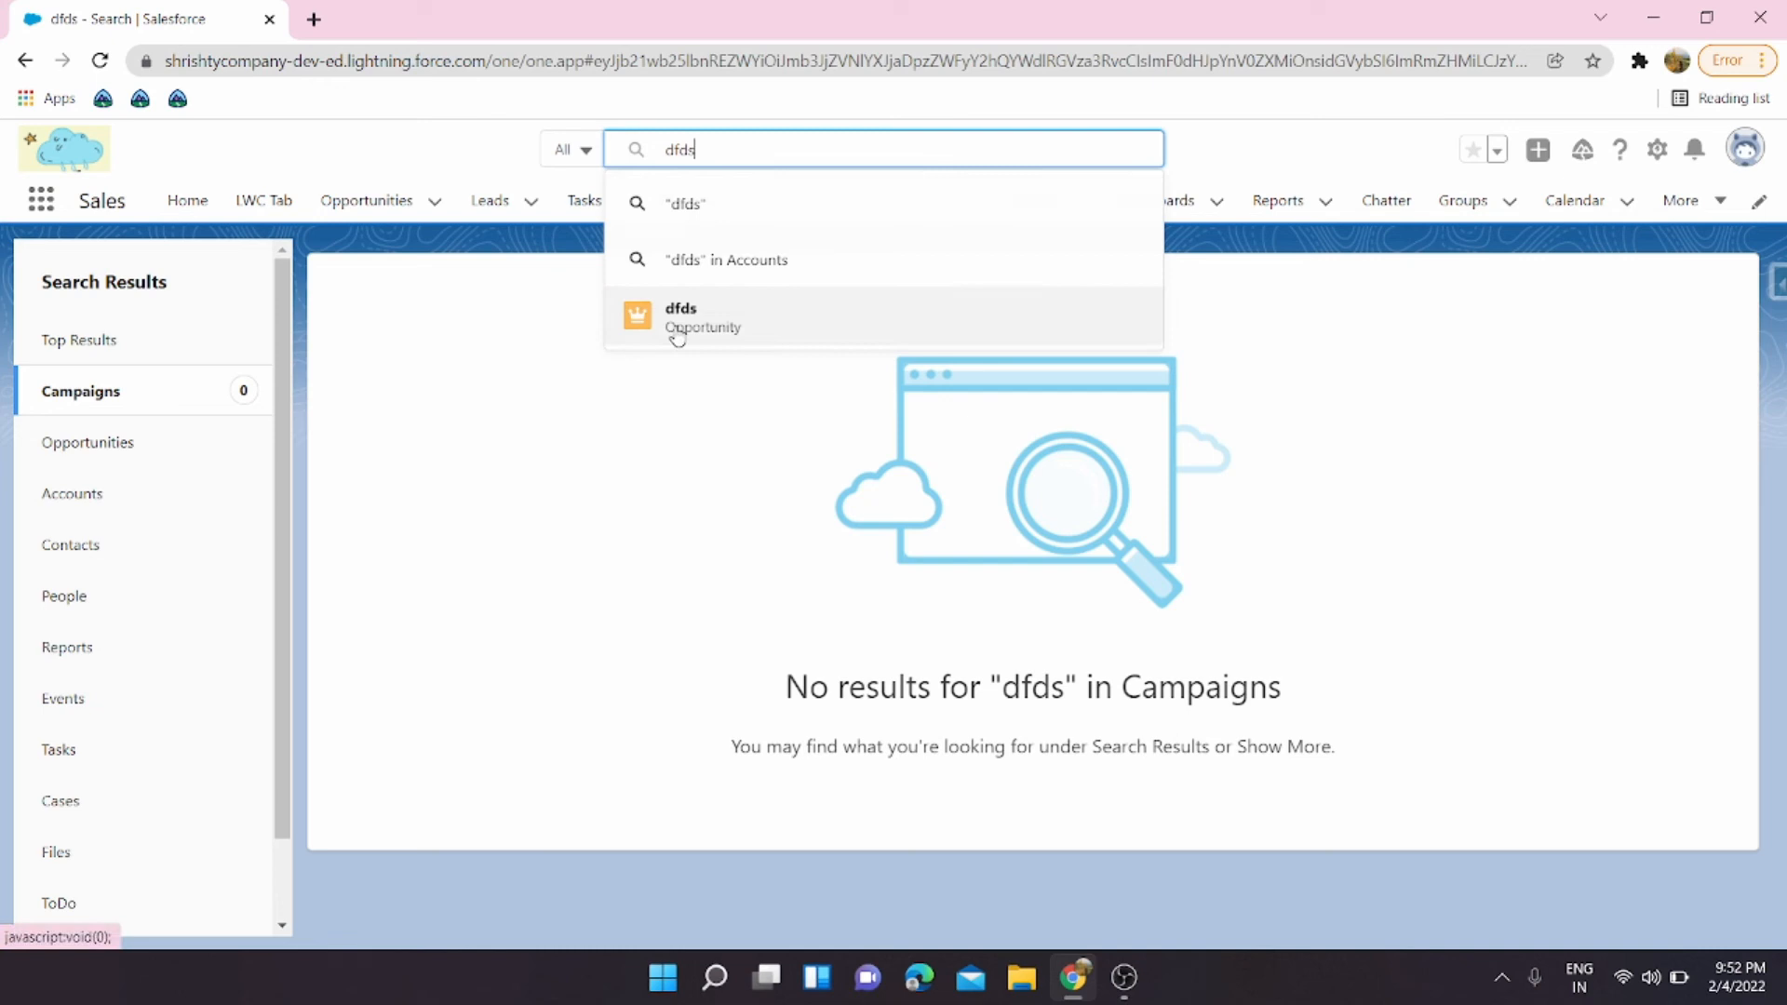
left_click(702, 316)
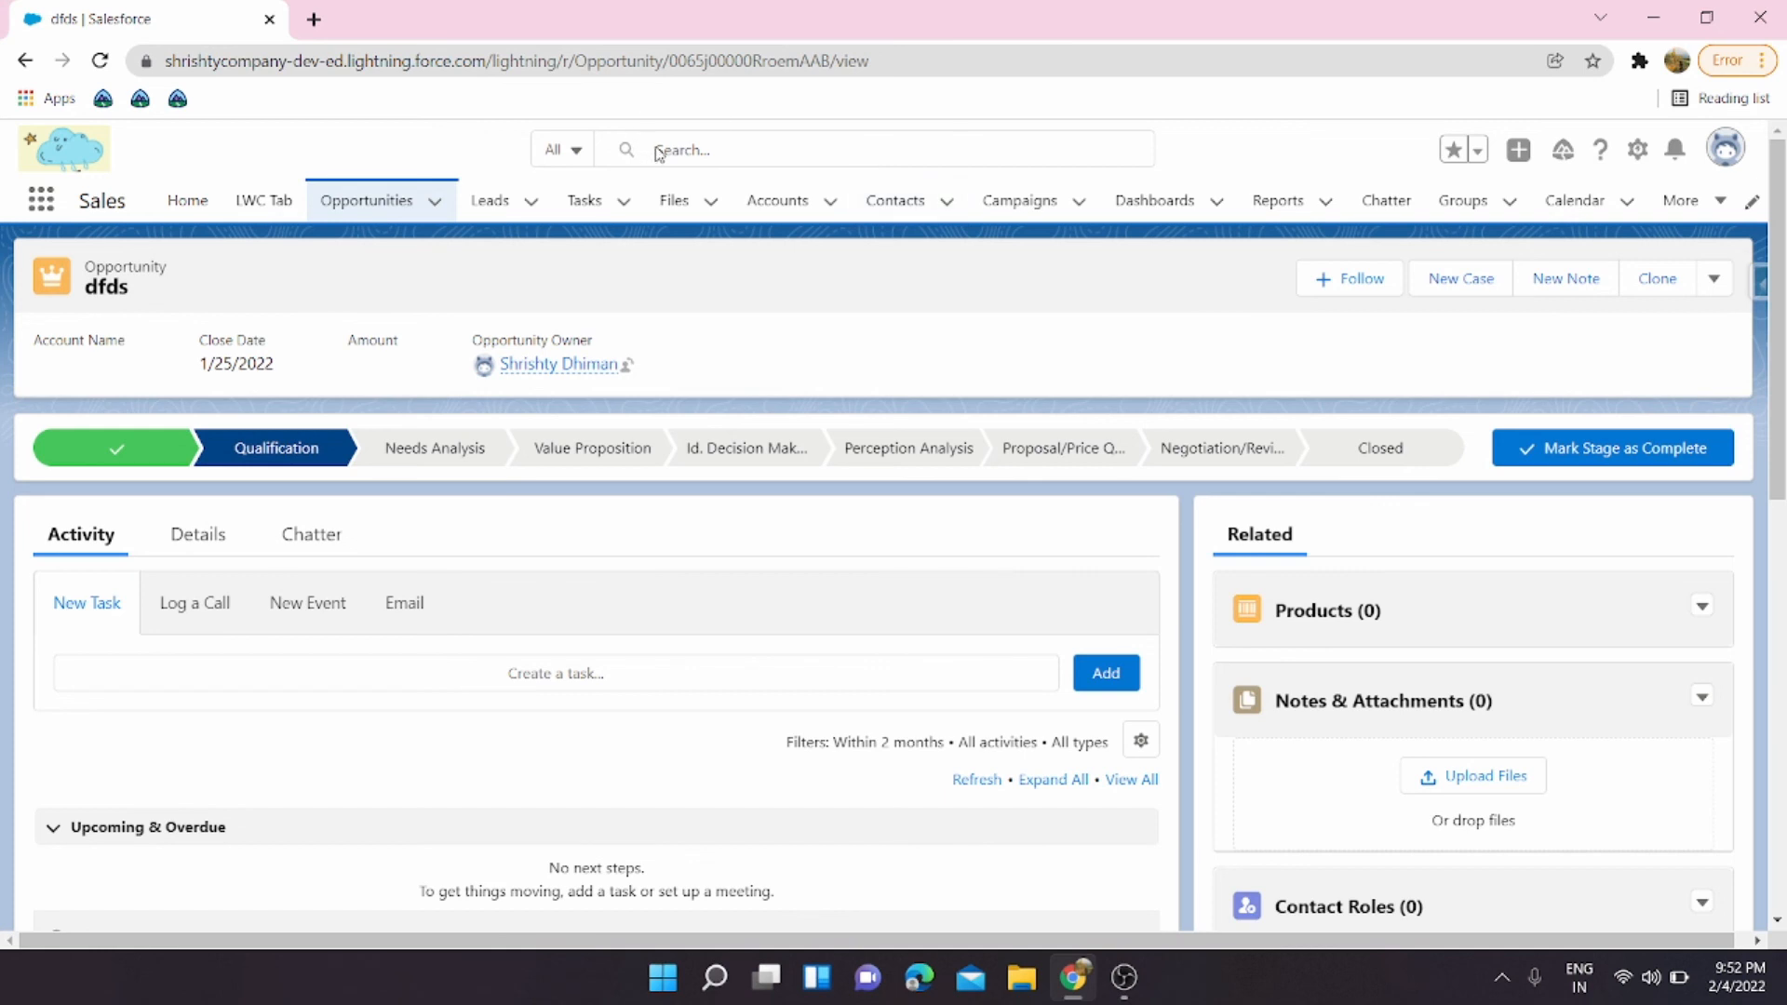
Show the search scope list and scroll through the object types down to Contacts.
left_click(578, 149)
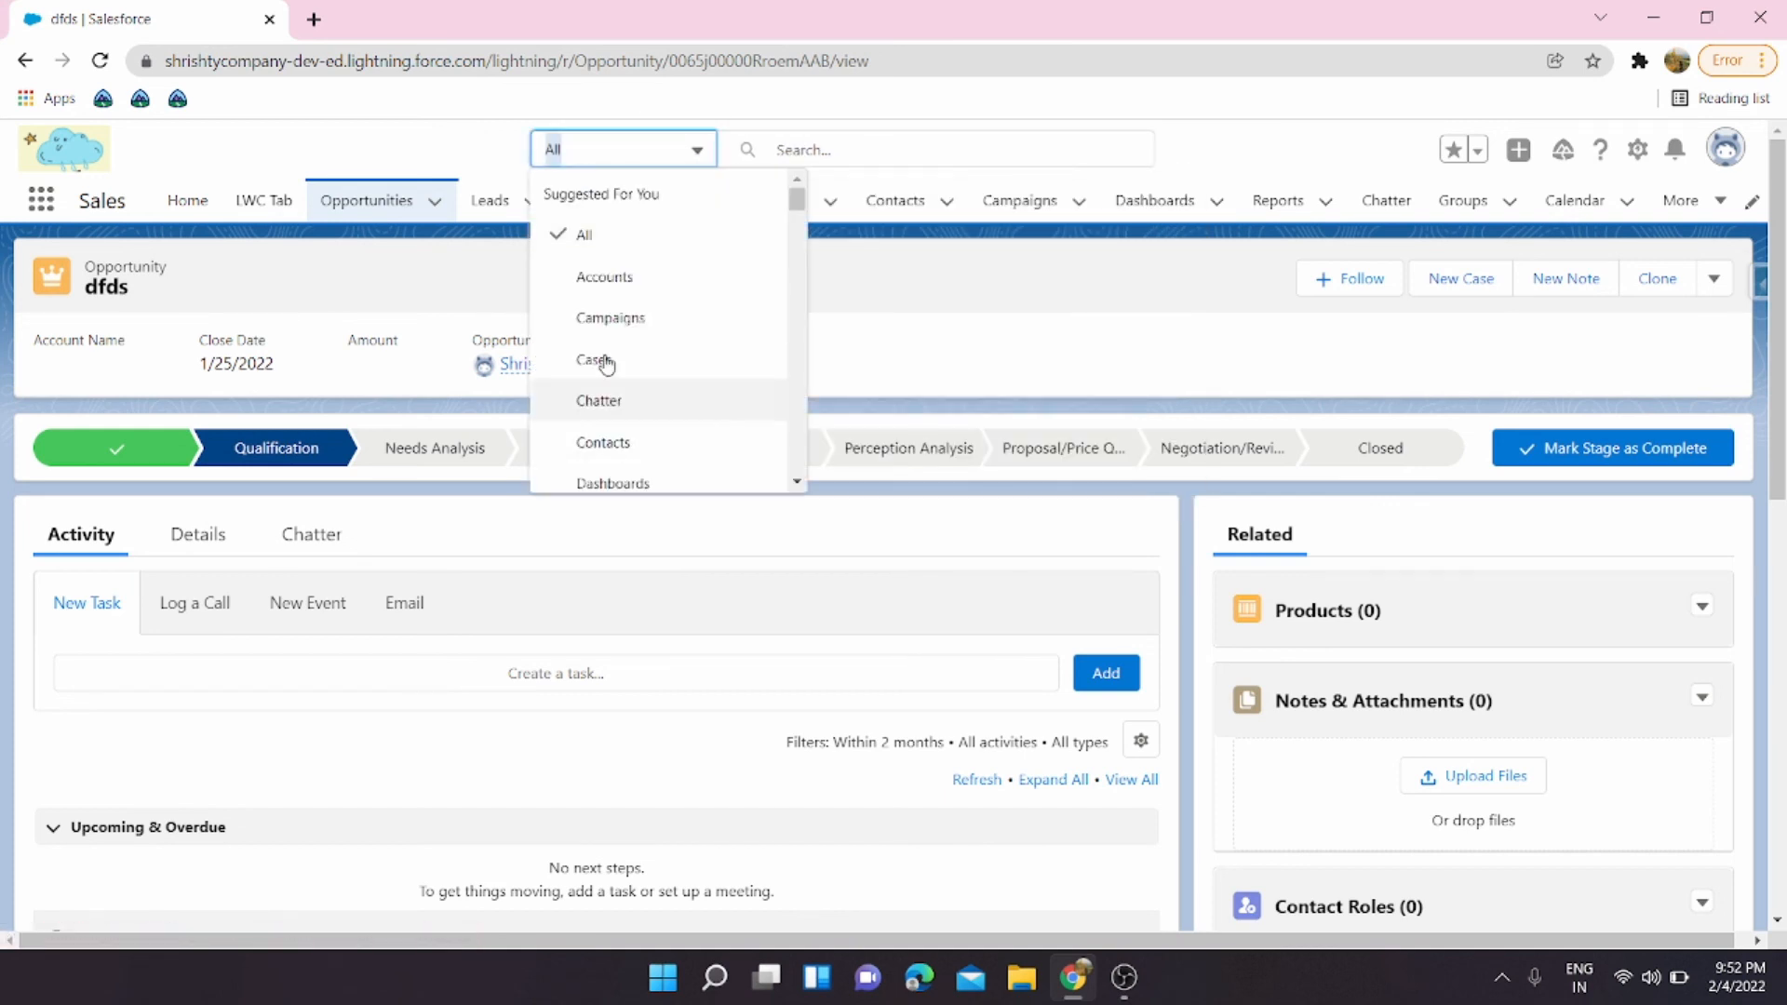
scroll("down", 3)
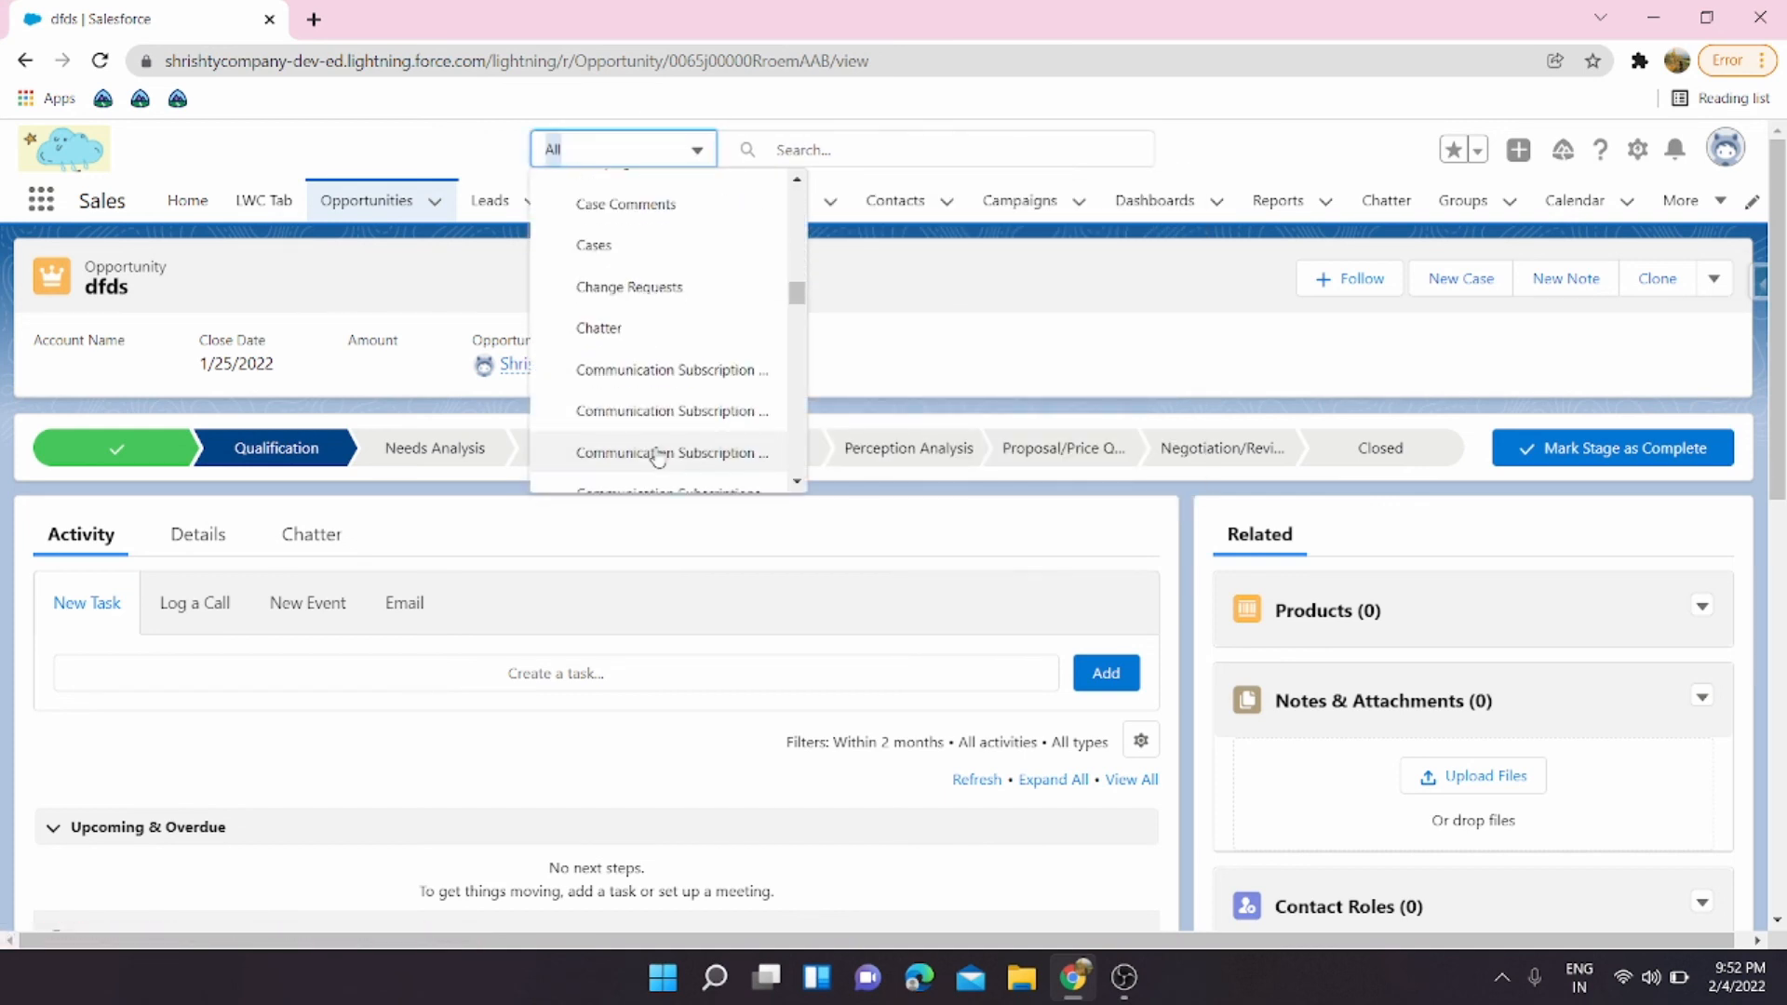
scroll("down", 3)
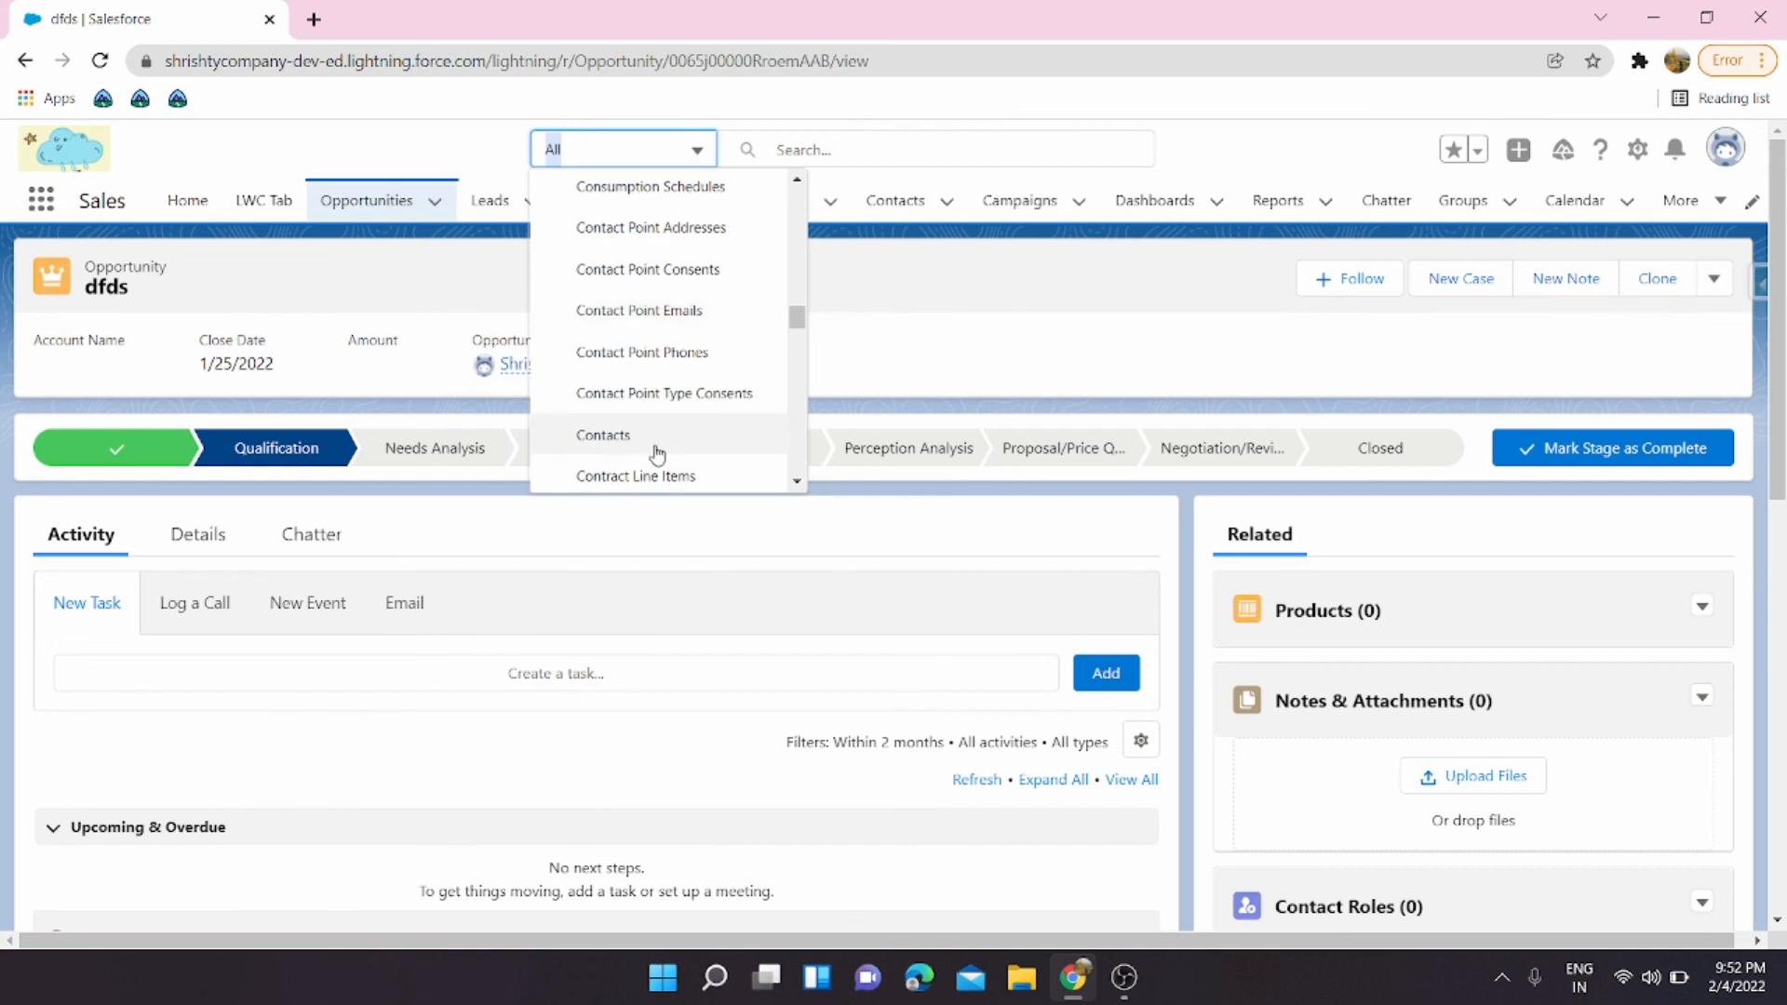